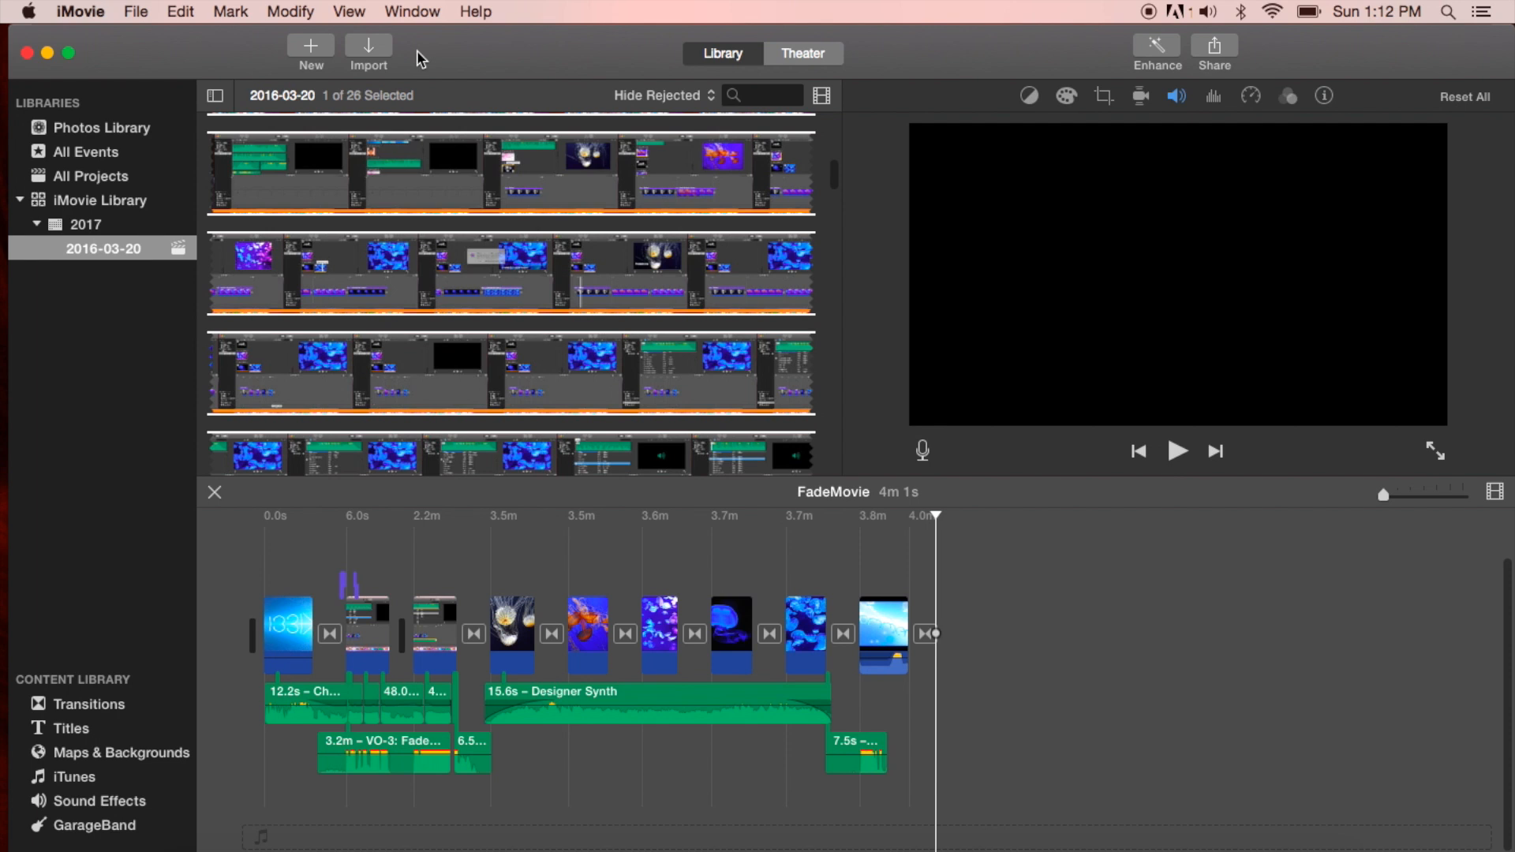
- Start a new Movie project from the New (+) menu to reach the theme chooser
left_click(309, 50)
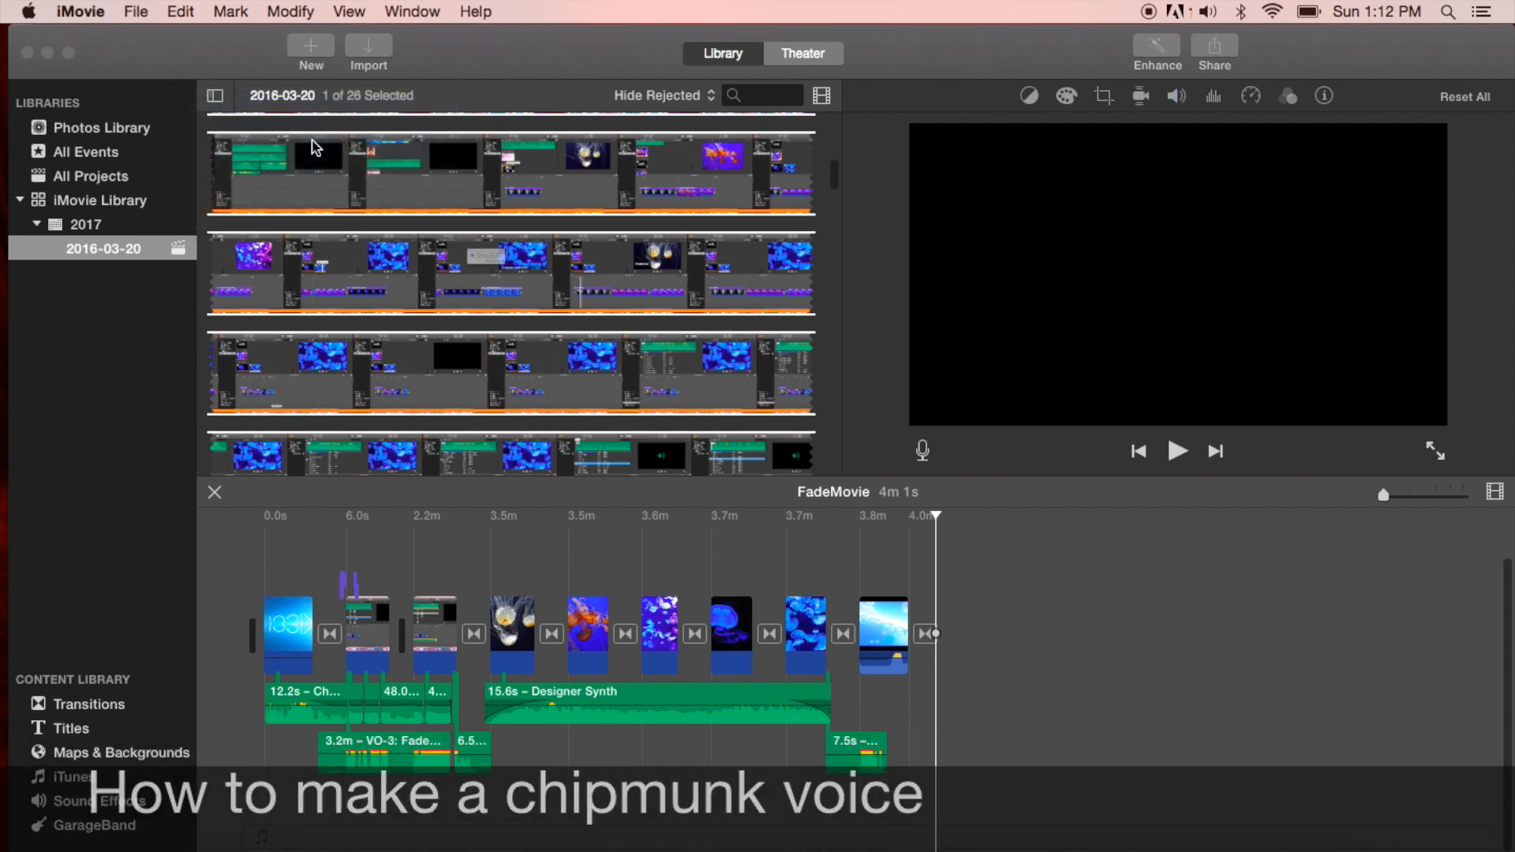
left_click(309, 47)
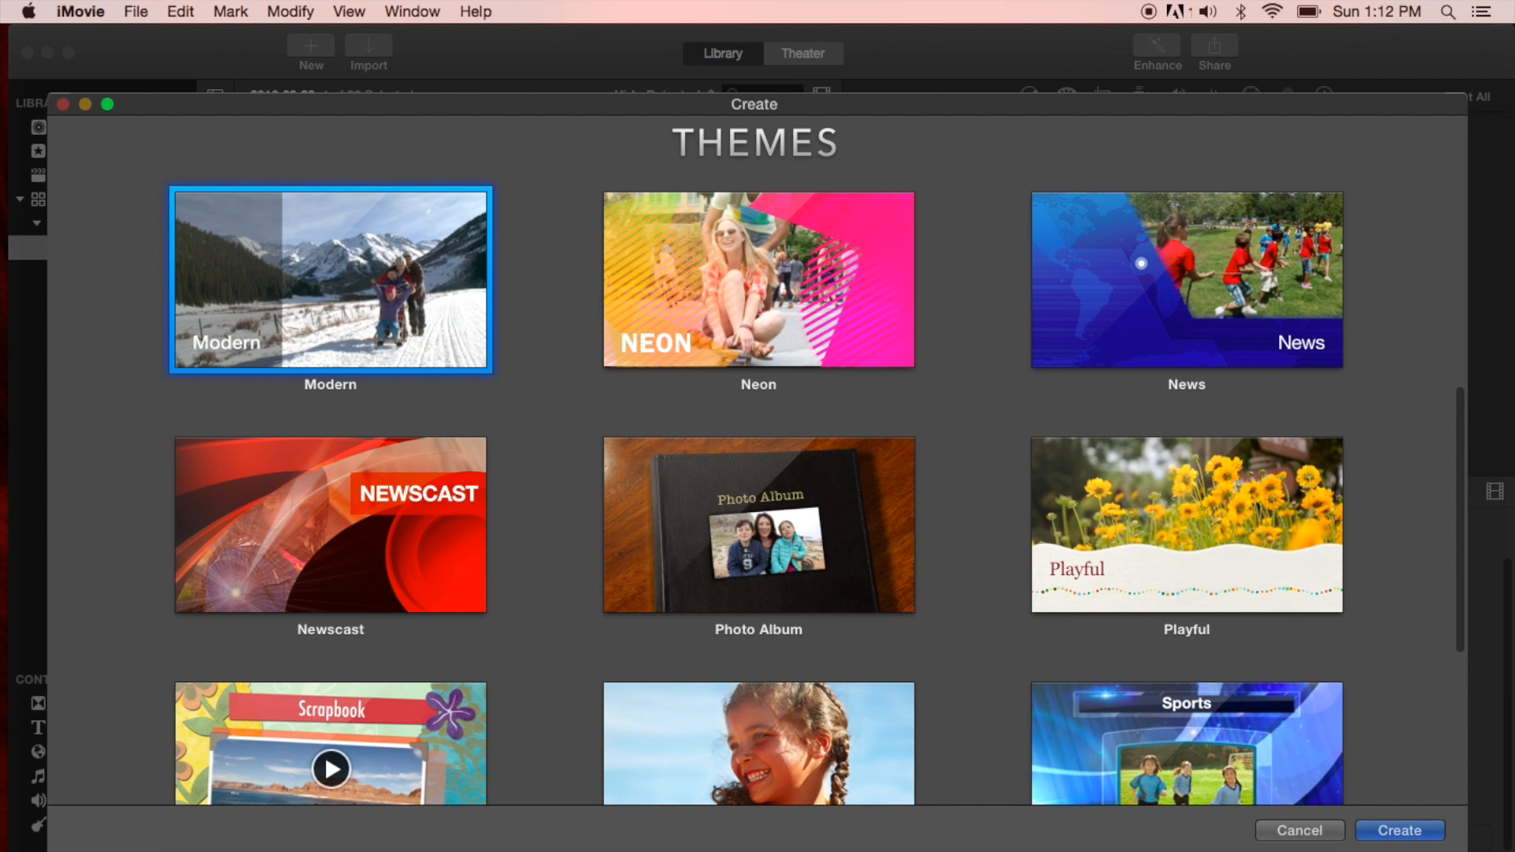
- Create the movie and name the project 'Chipmunk'
left_click(1397, 830)
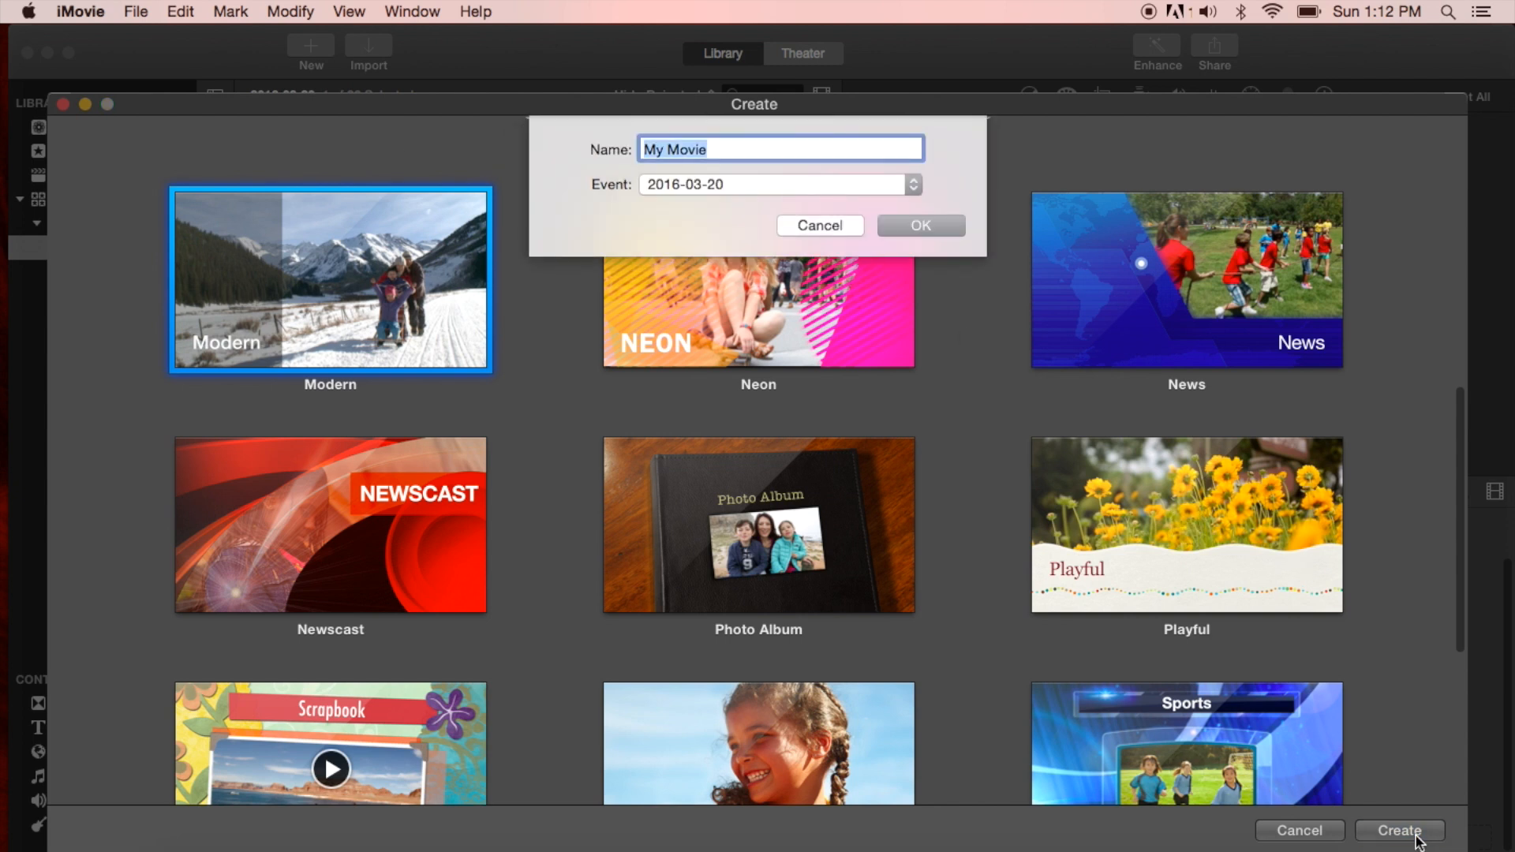
type("Chip")
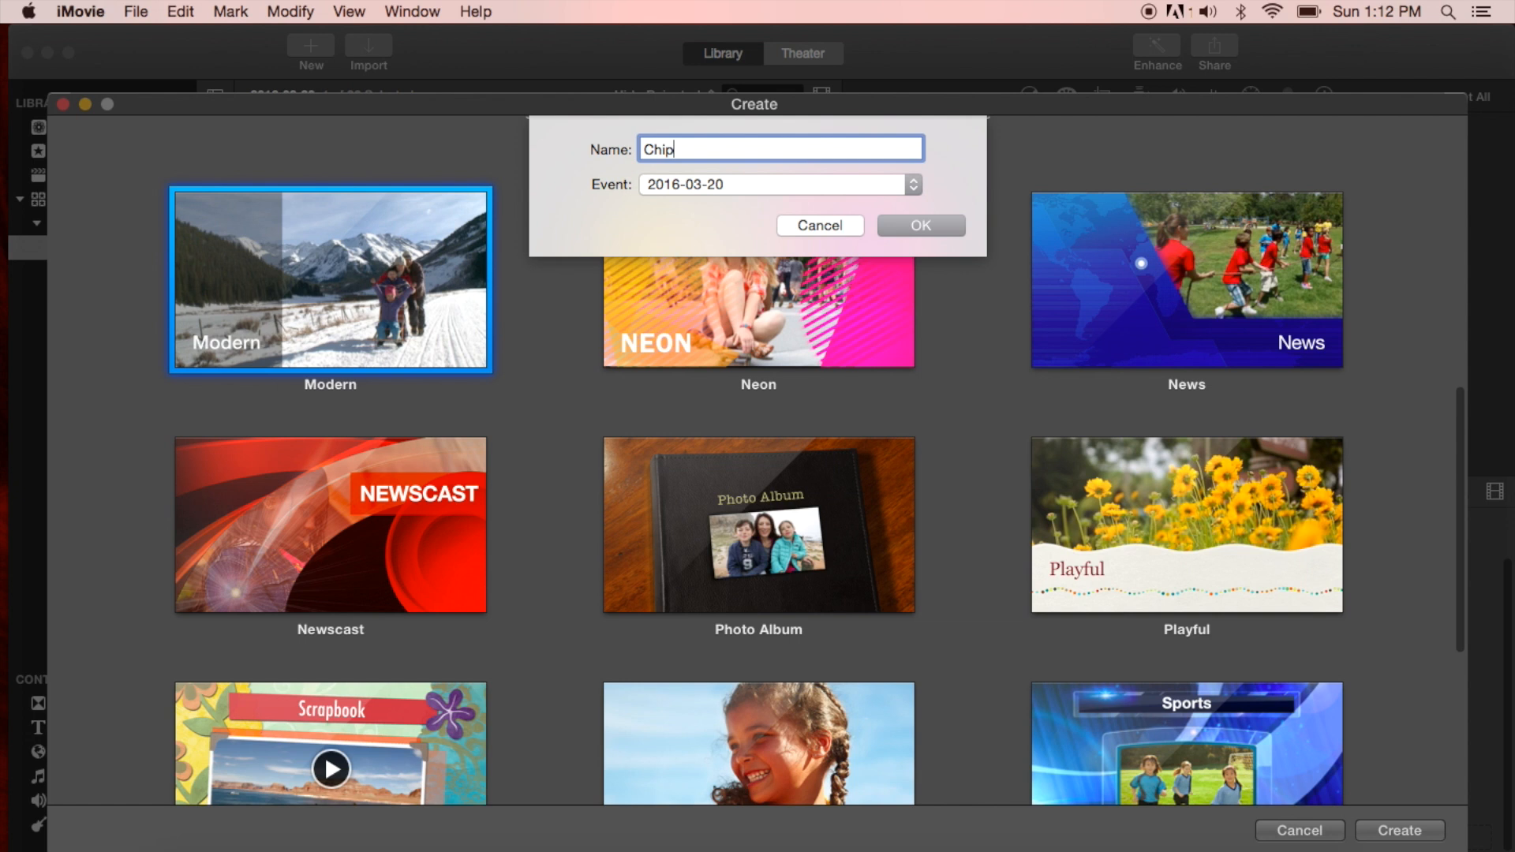
type("mu")
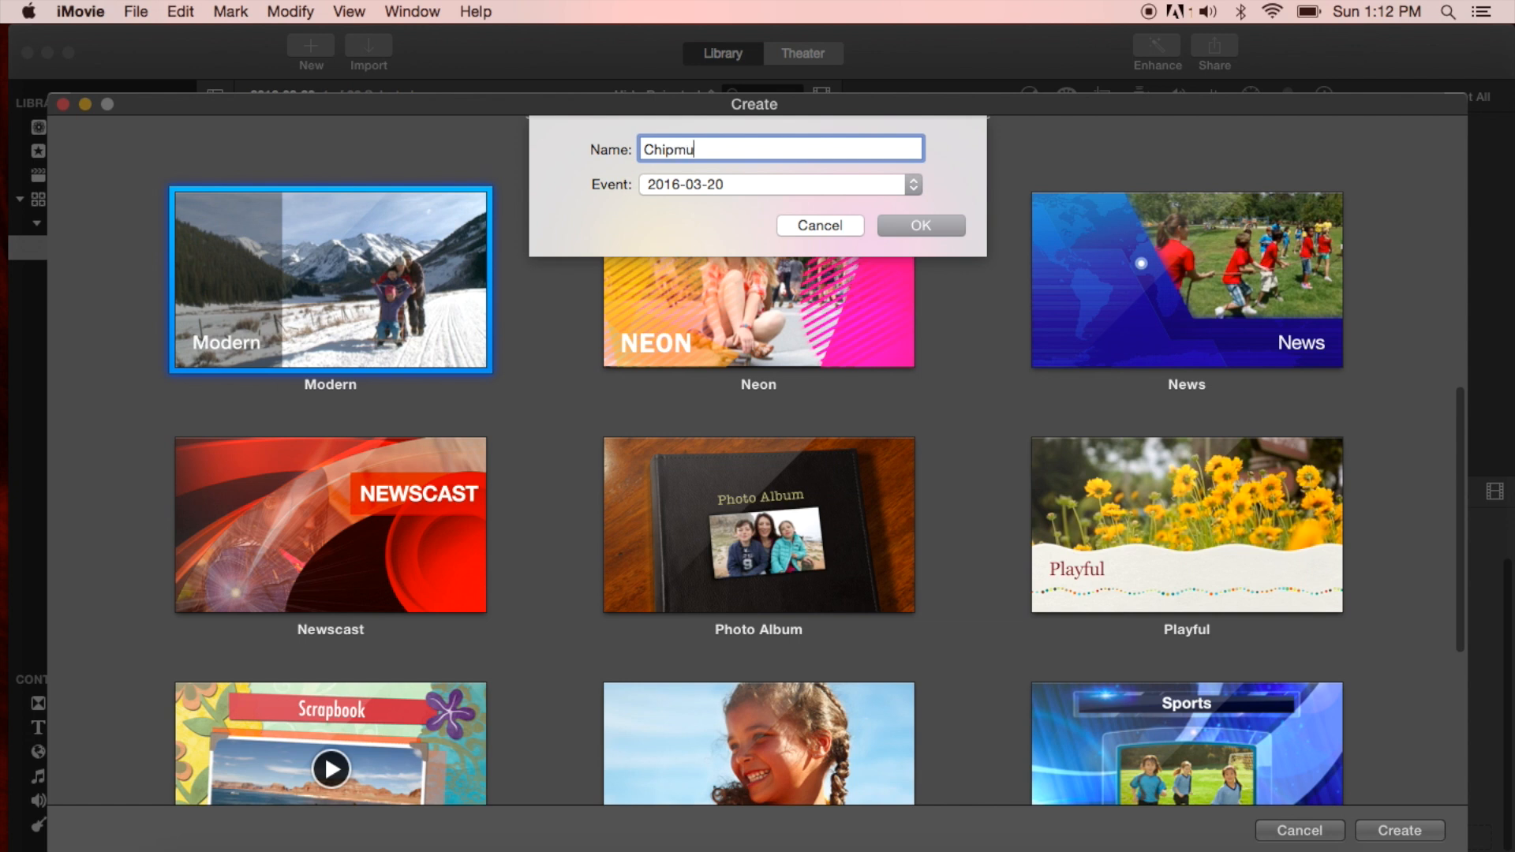
type("nk")
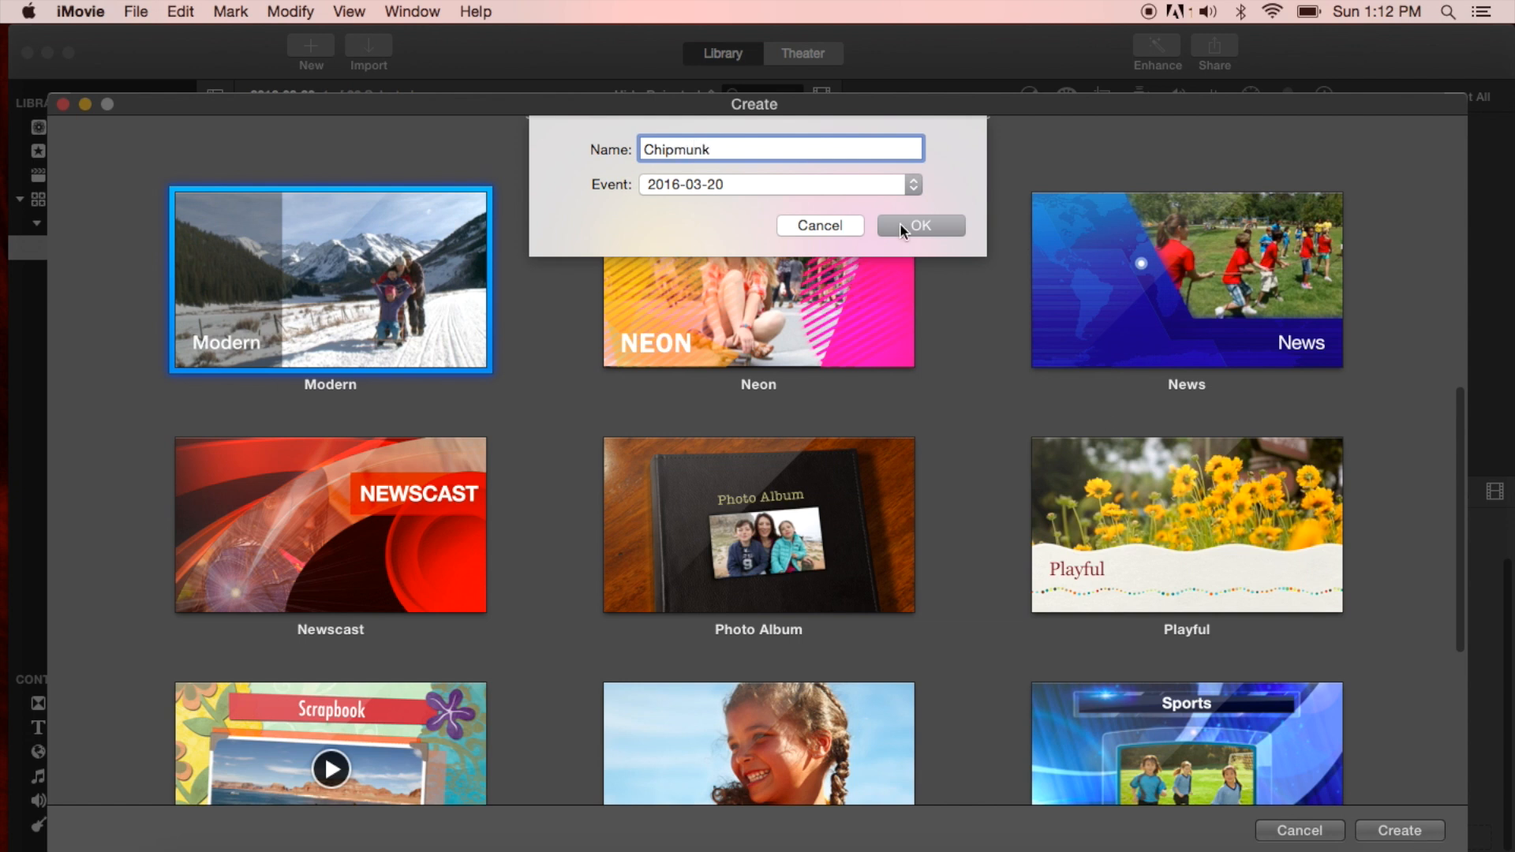
left_click(919, 224)
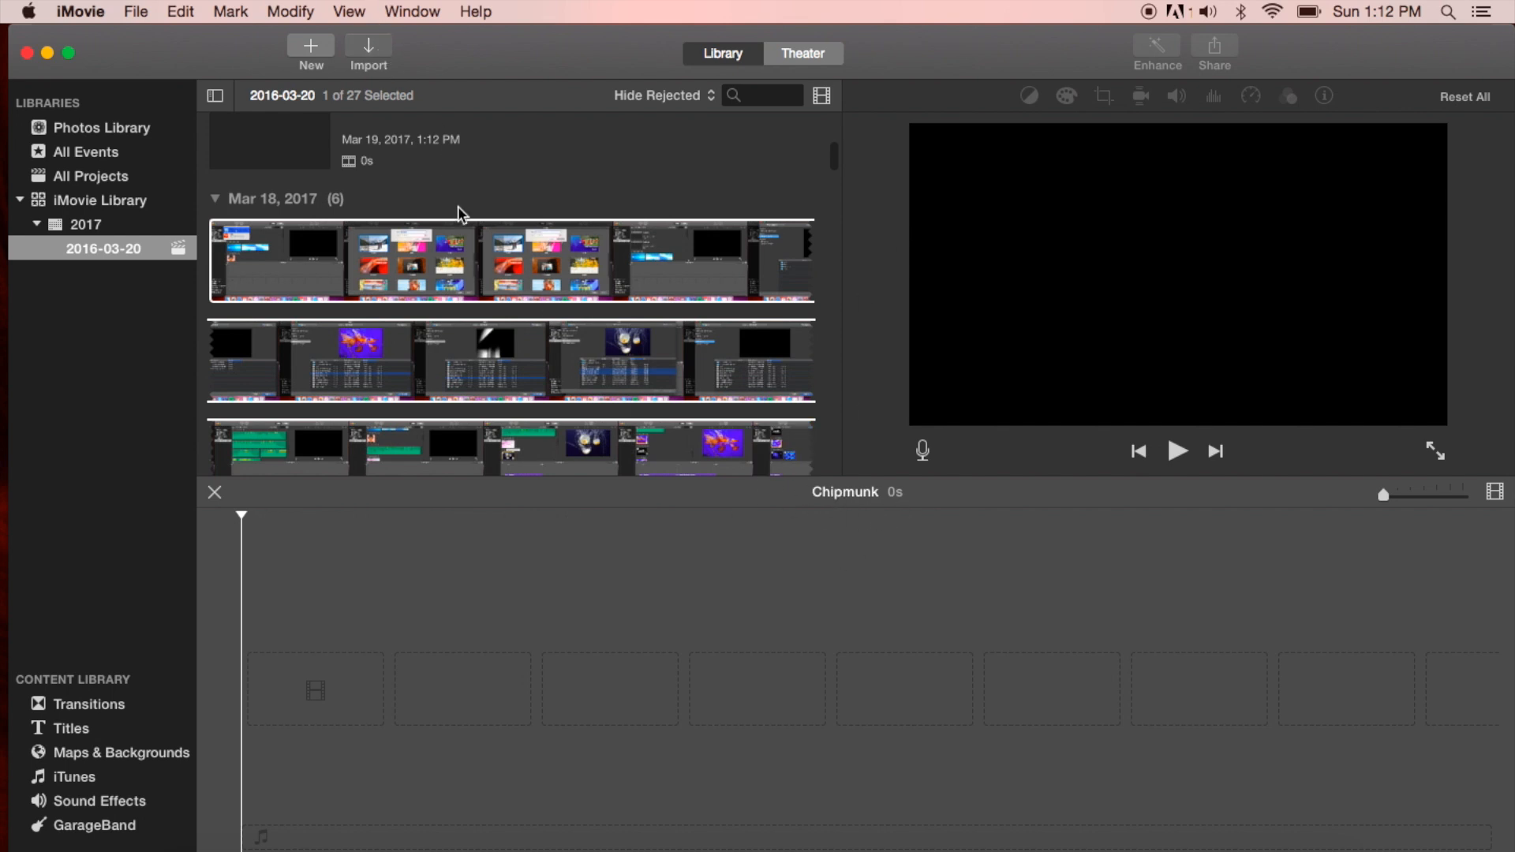
- Import the golf shot movie from the Desktop into the Chipmunk project
left_click(369, 47)
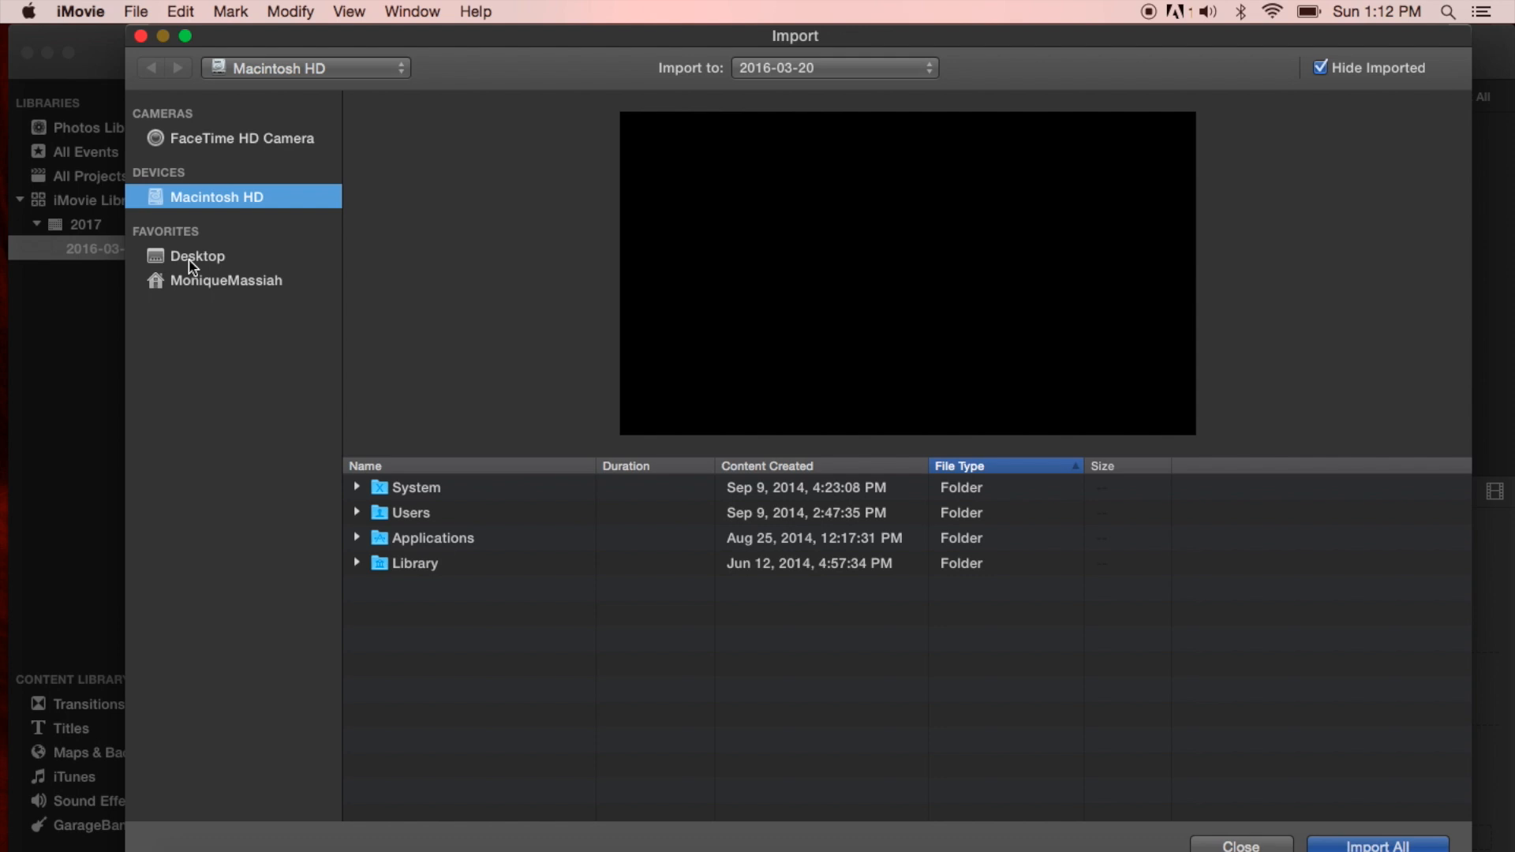
left_click(198, 255)
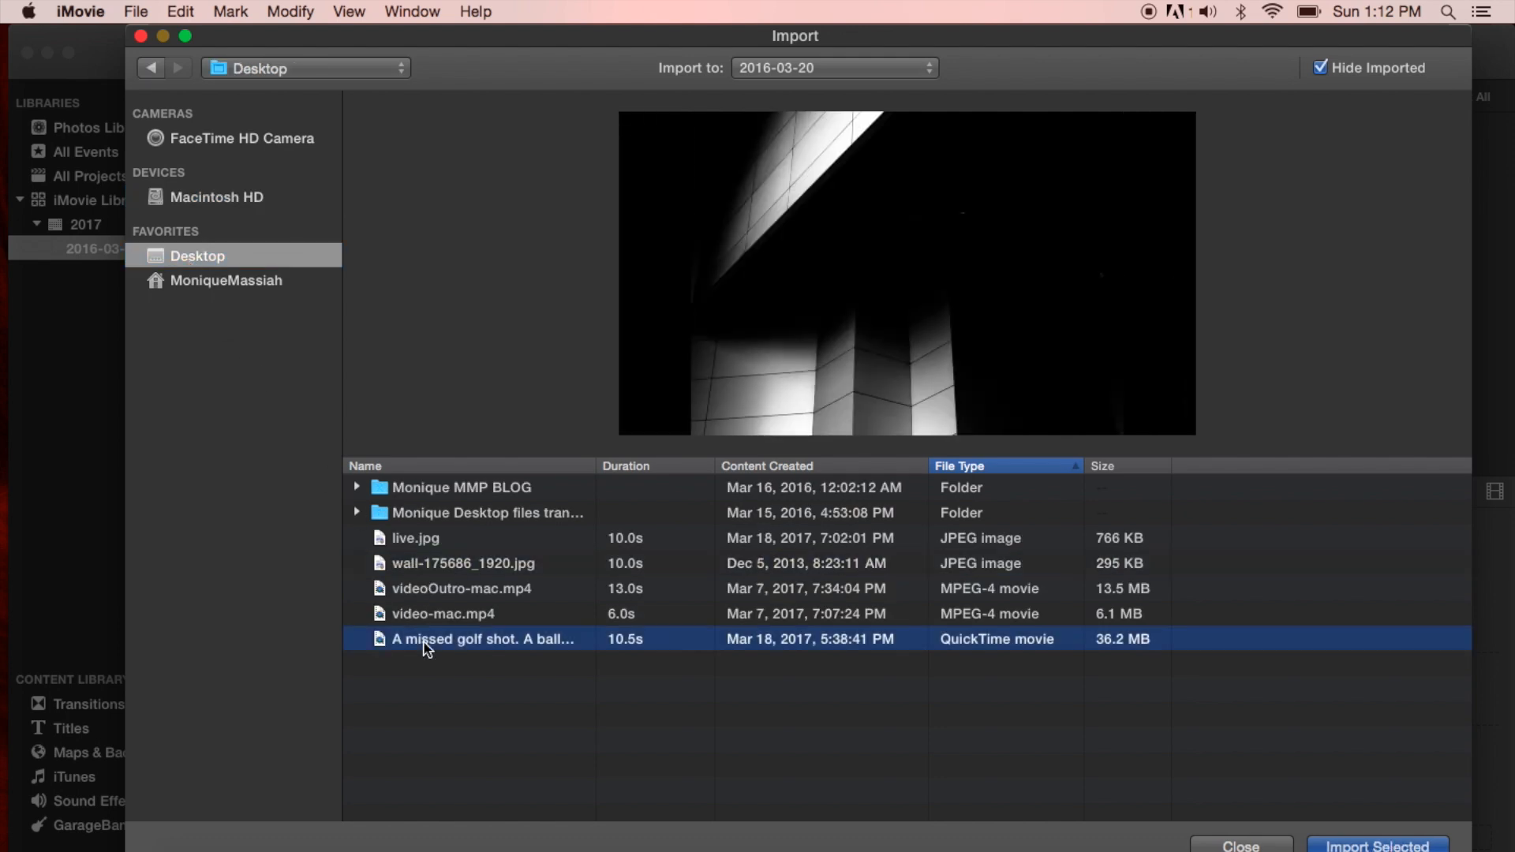
left_click(1376, 844)
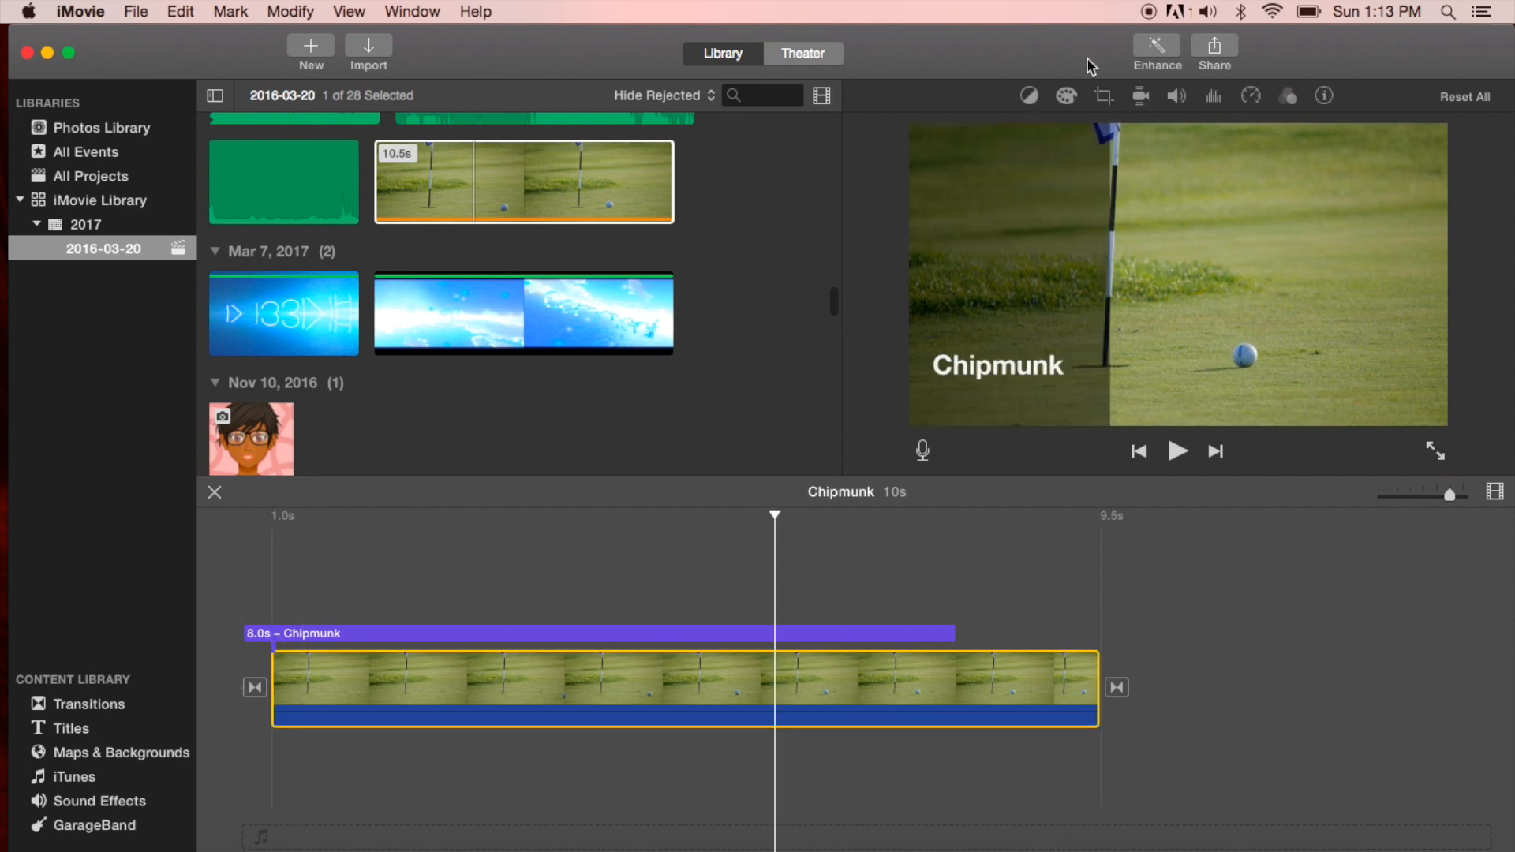
mouse_move(1176, 96)
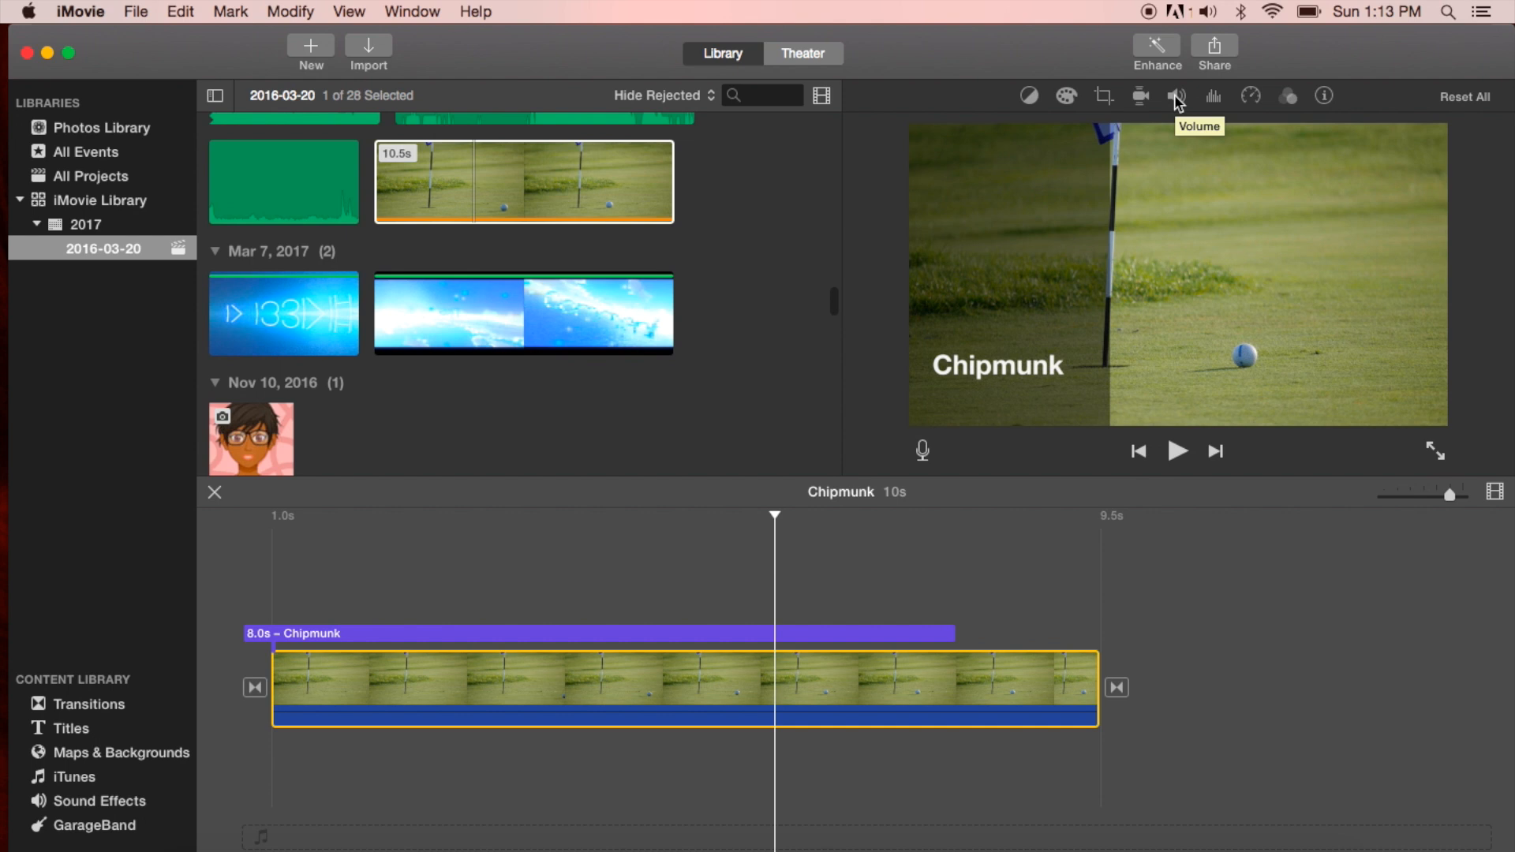
- Mute the golf clip's audio from the Volume controls
left_click(1178, 95)
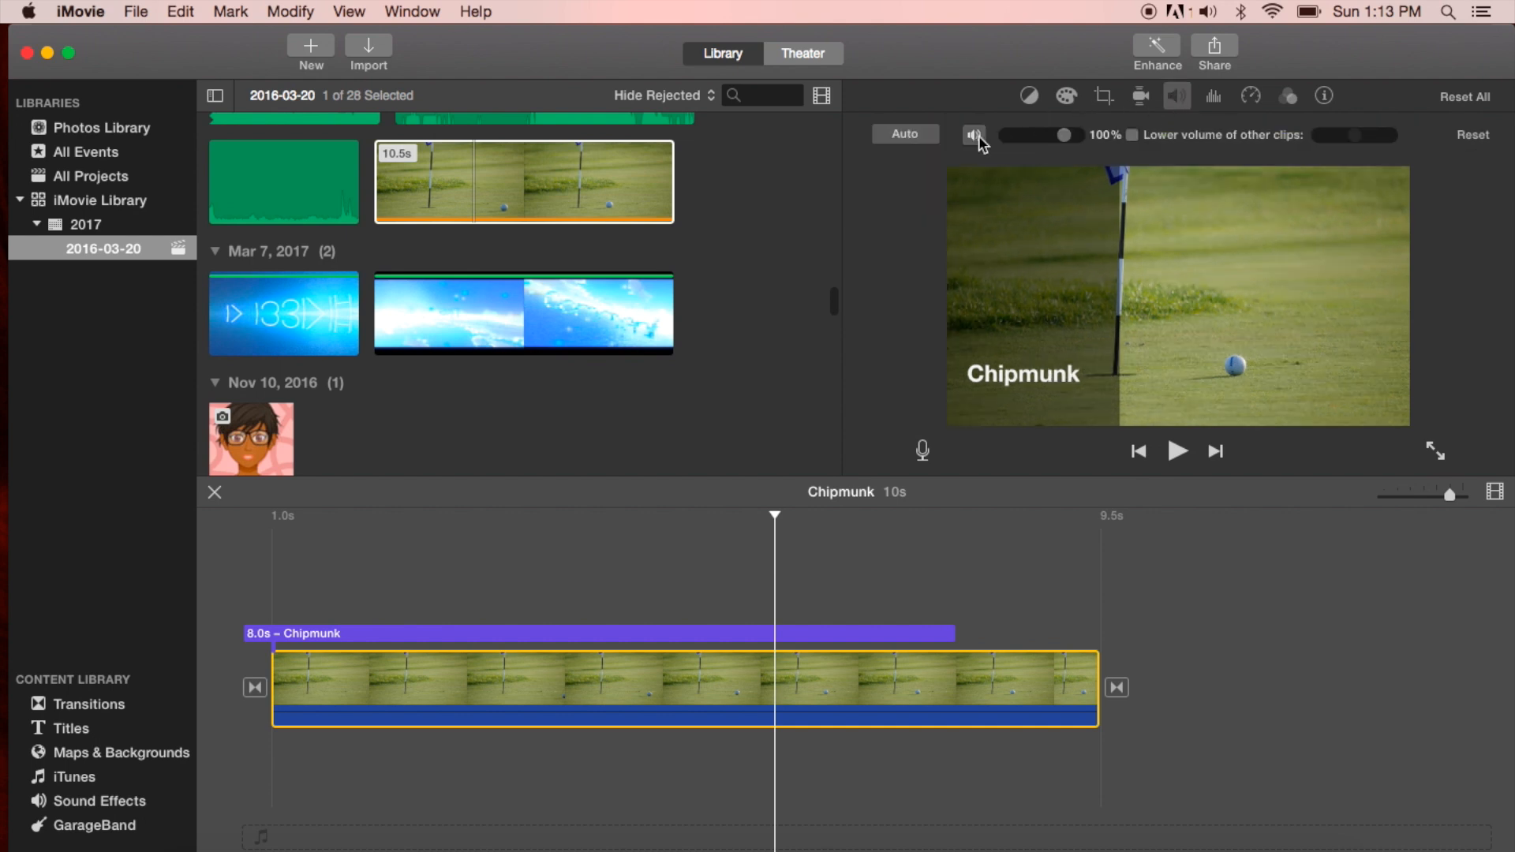
left_click(974, 134)
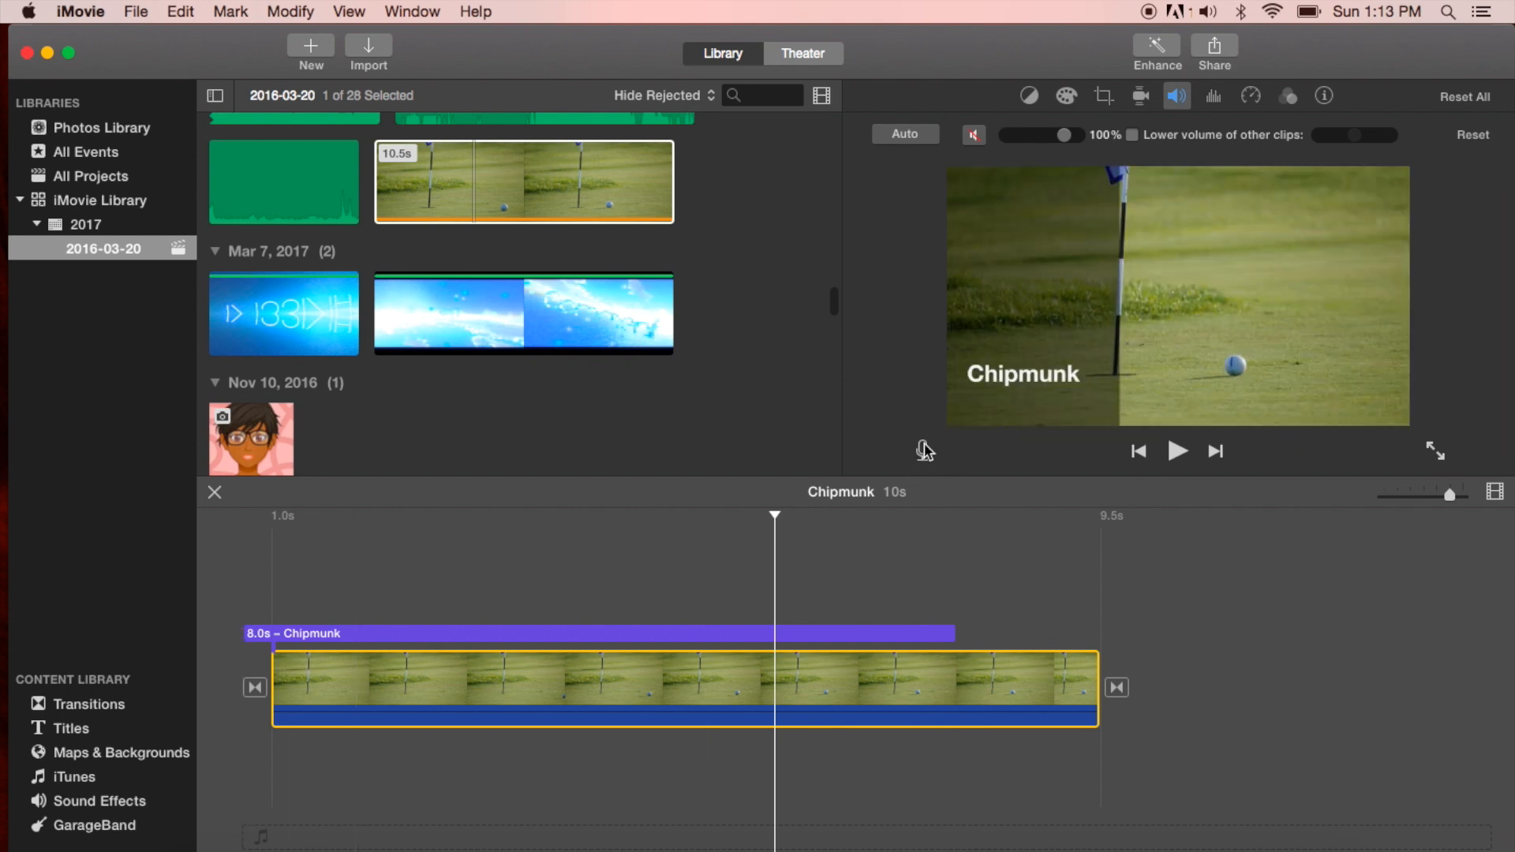
mouse_move(922, 451)
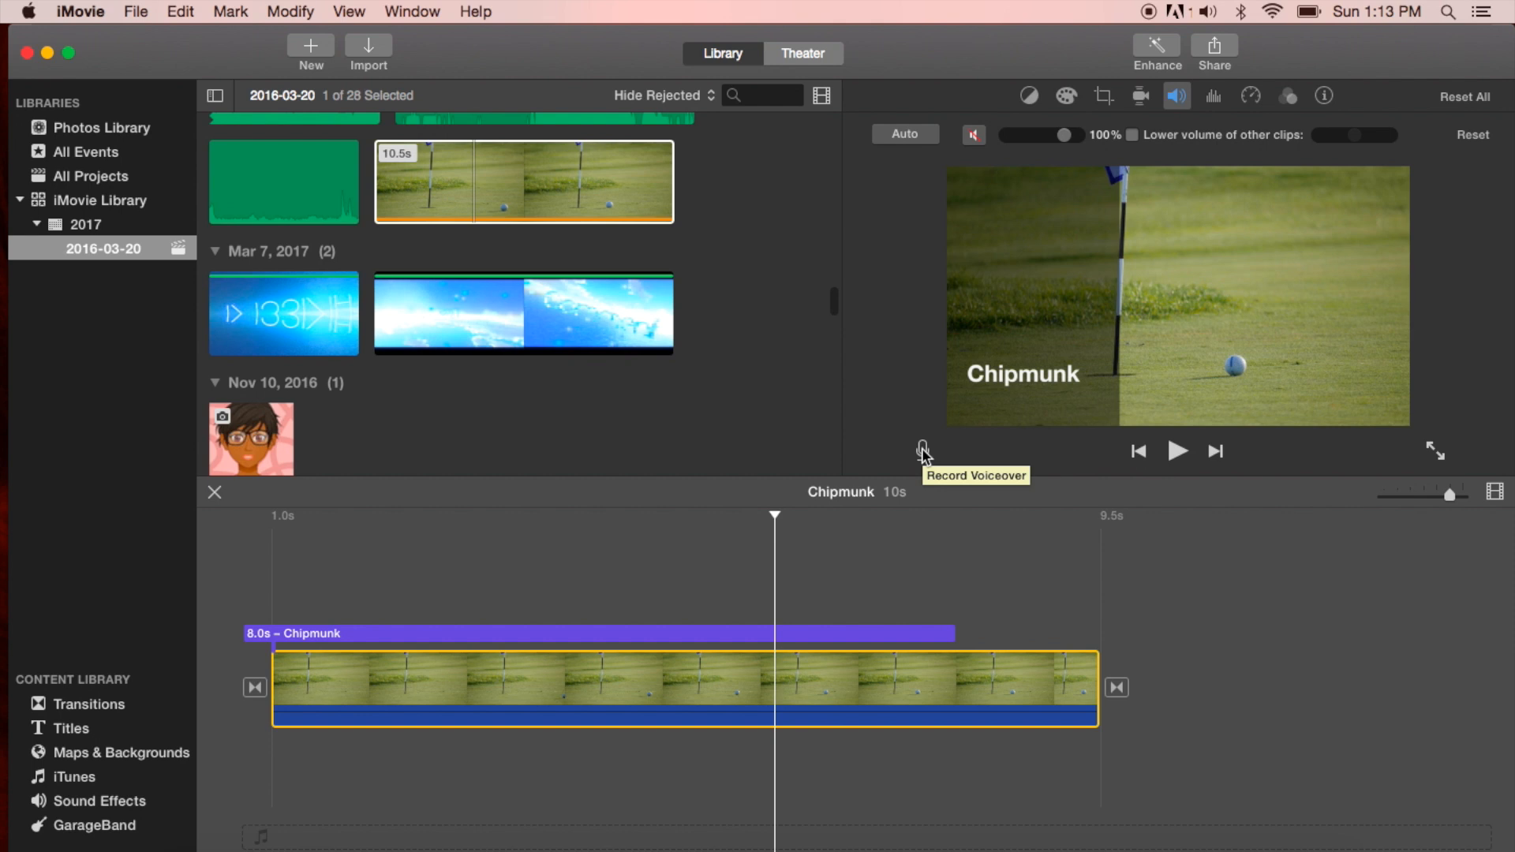
- Record a 9.7-second voiceover, 'VO-1: Chipmunk', starting from the movie's beginning
left_click(922, 452)
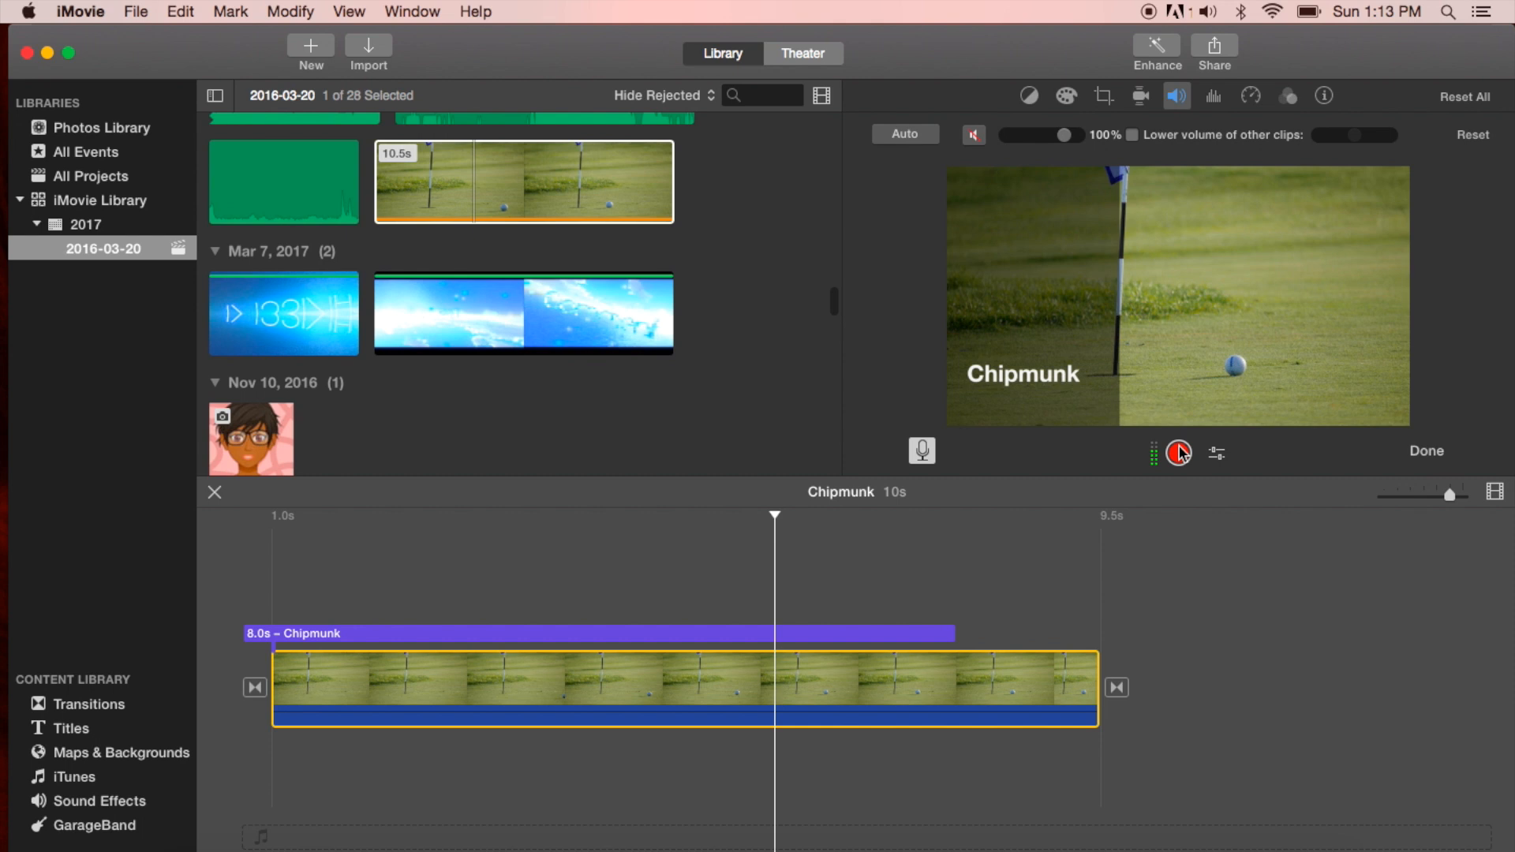
left_click(1178, 452)
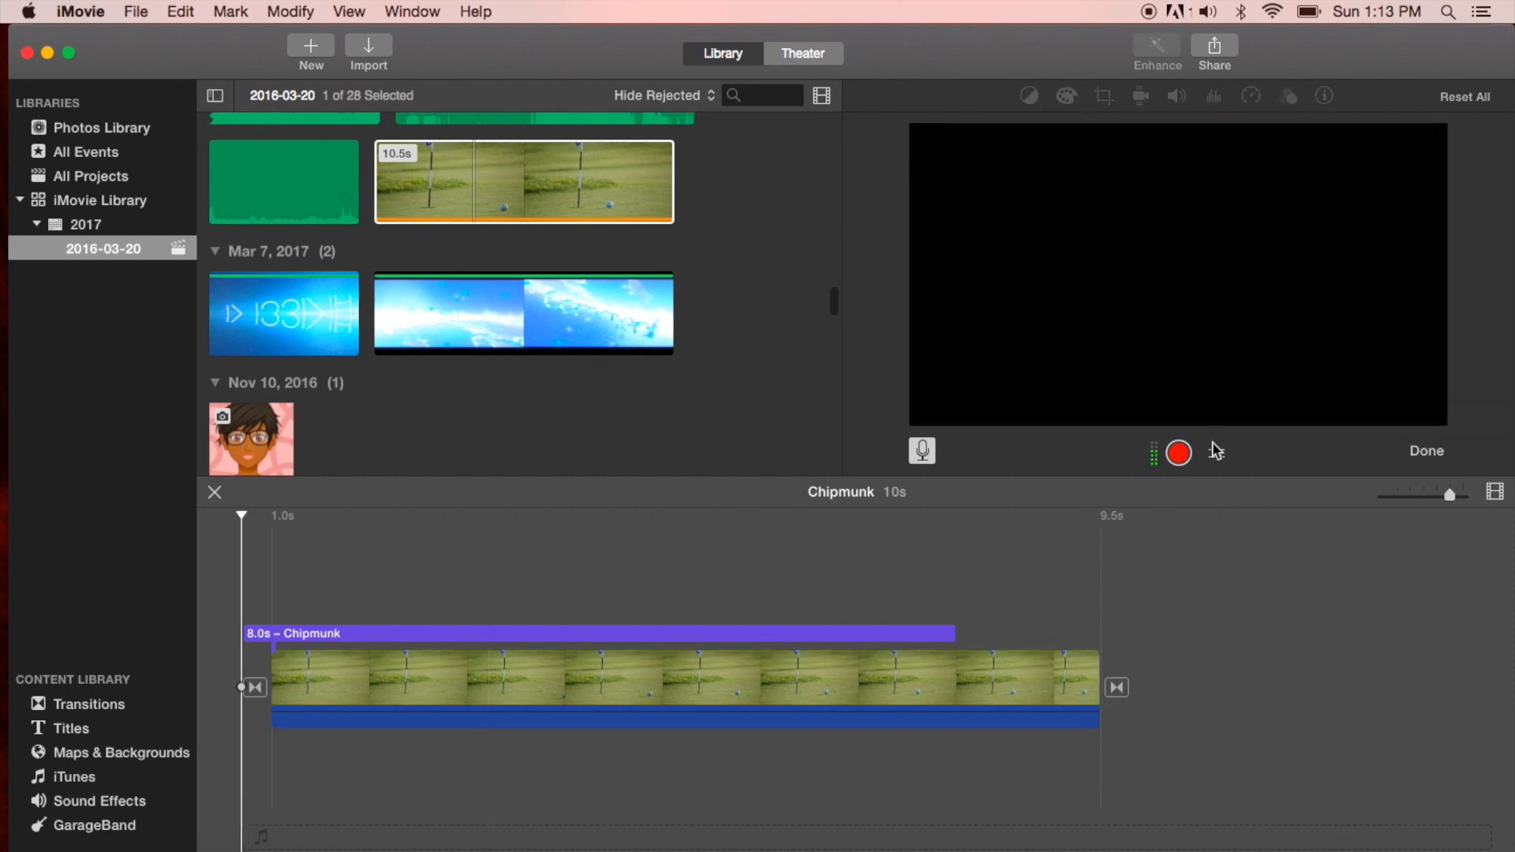
mouse_move(1178, 455)
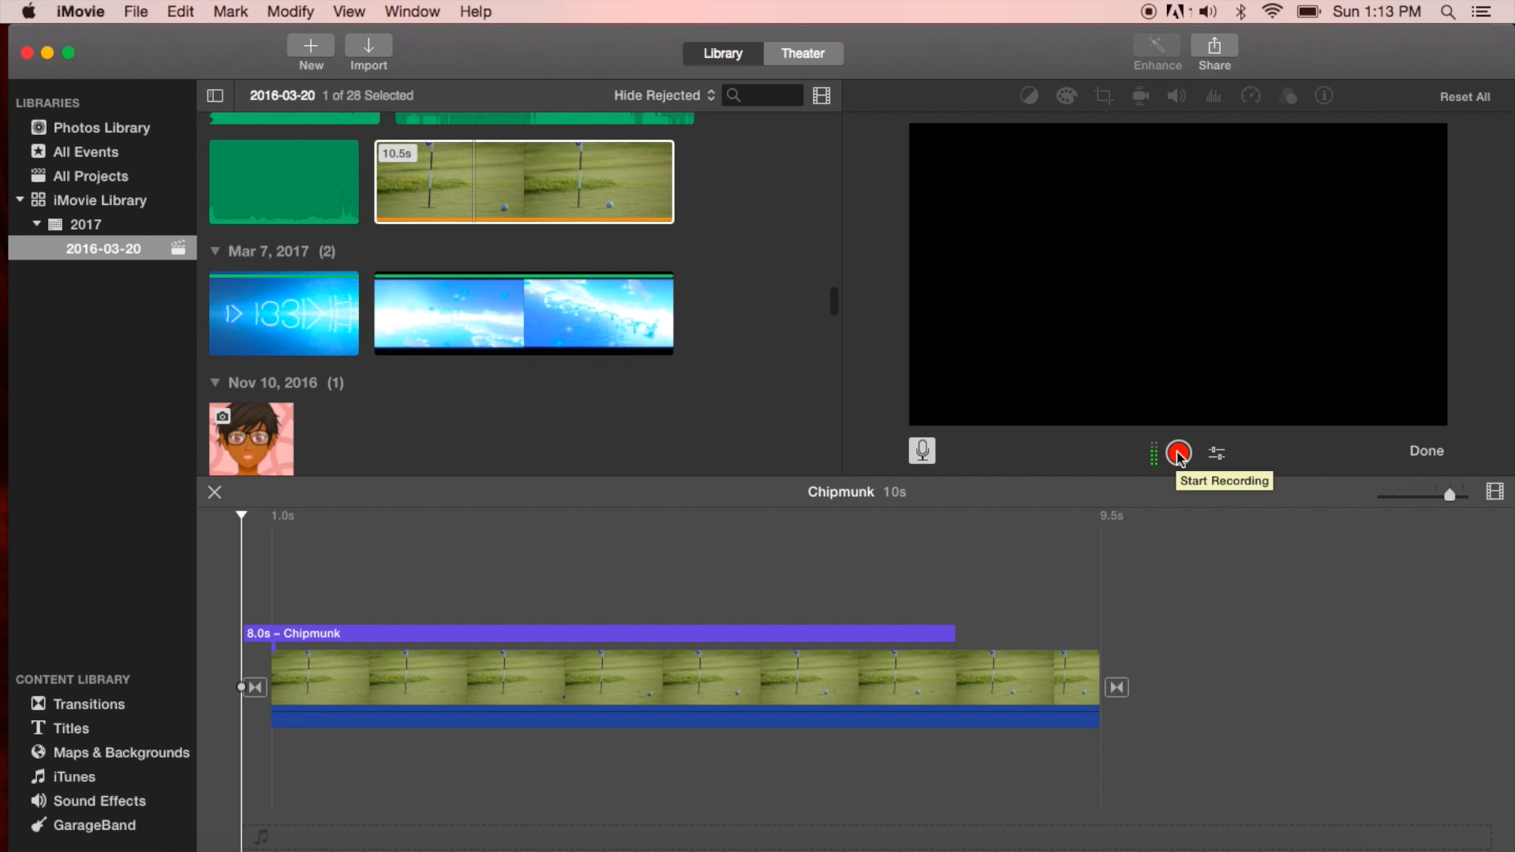
left_click(1176, 453)
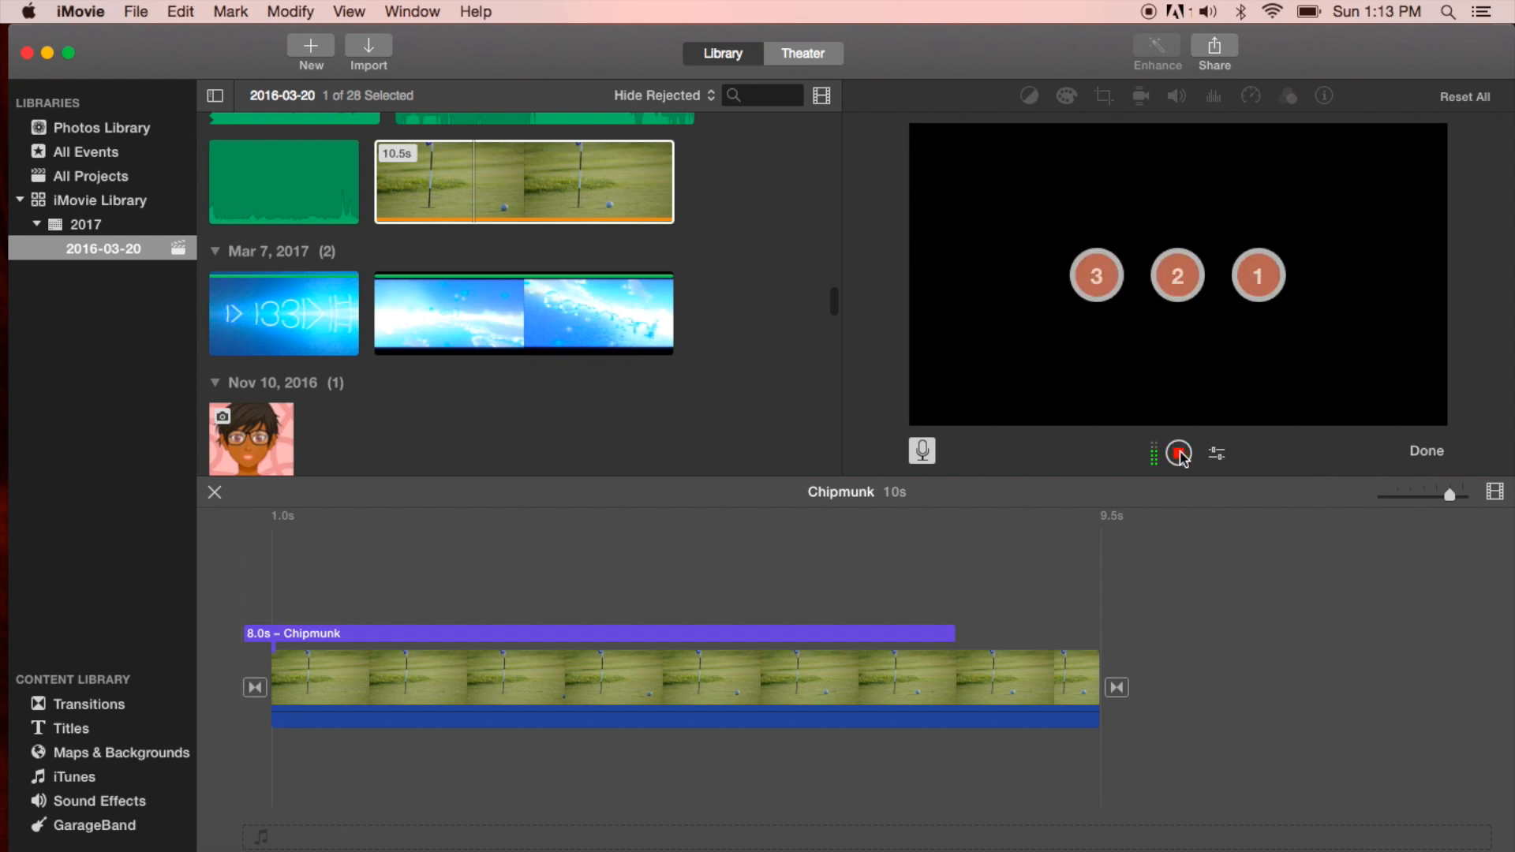
left_click(1176, 453)
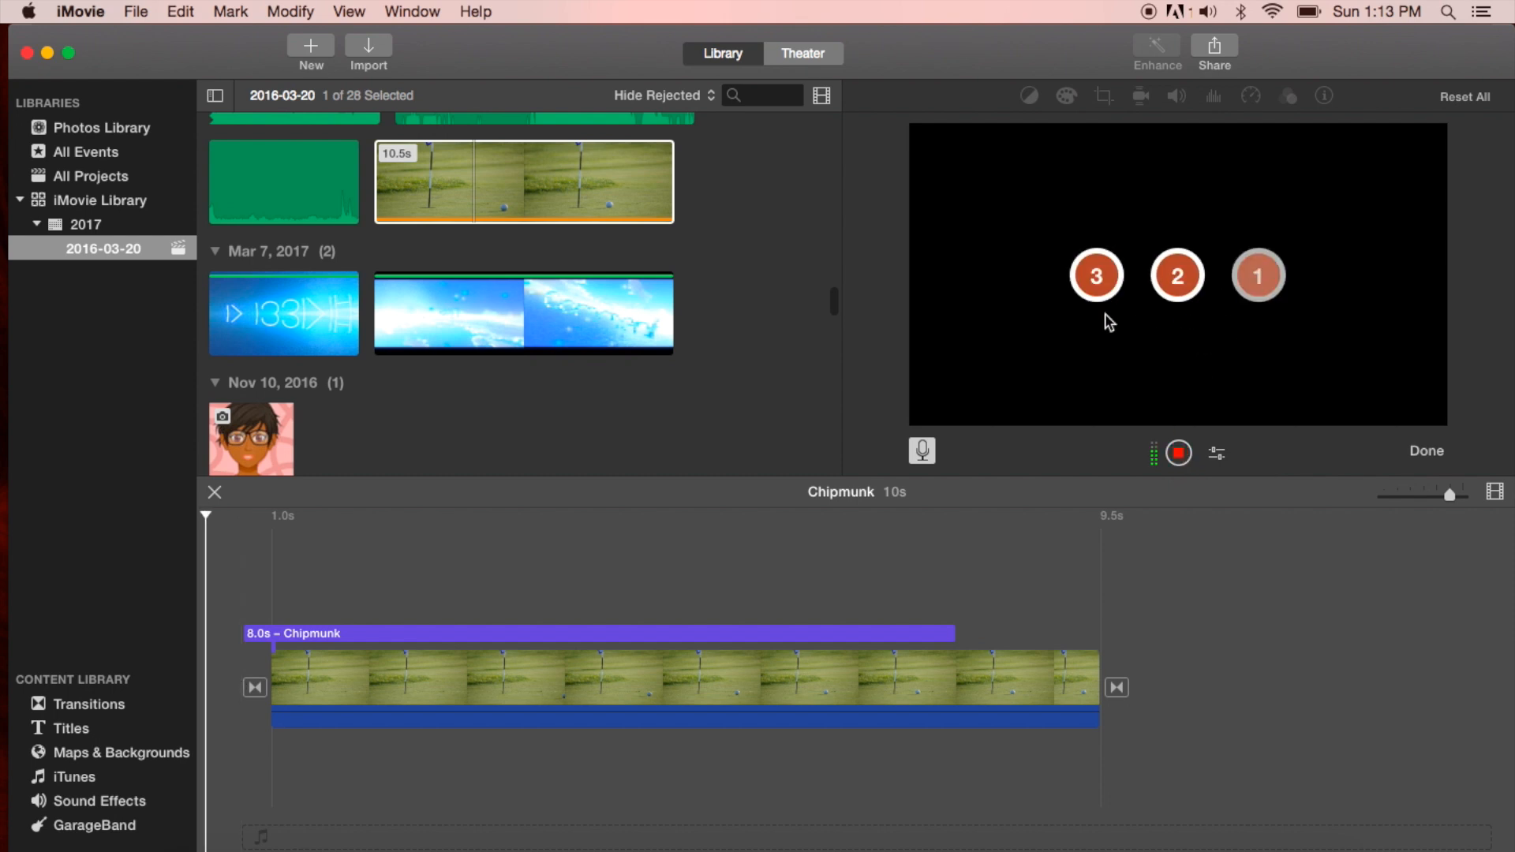
left_click(1178, 453)
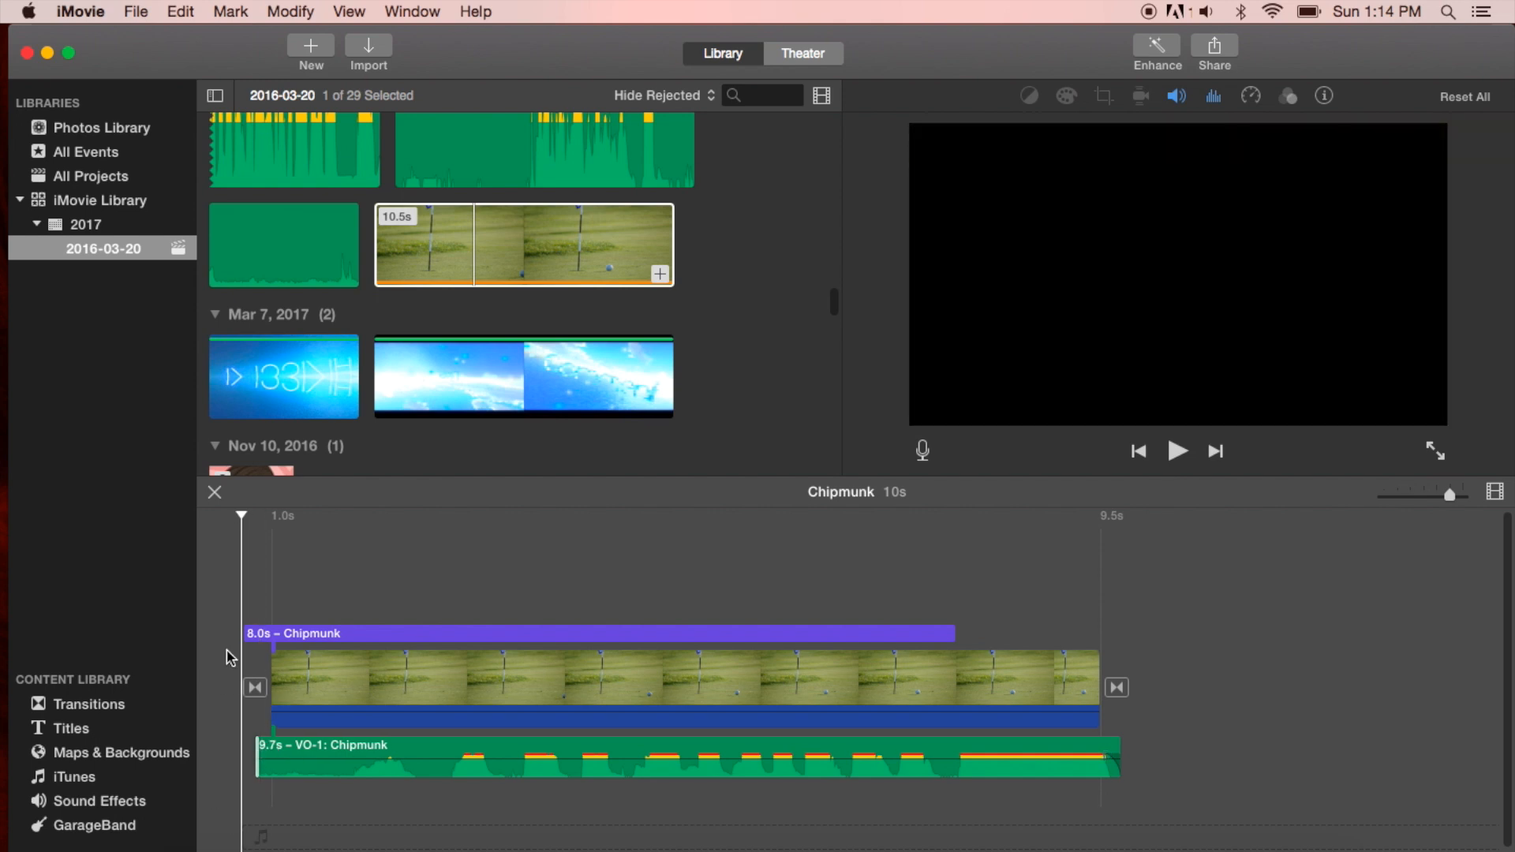
left_click(1175, 450)
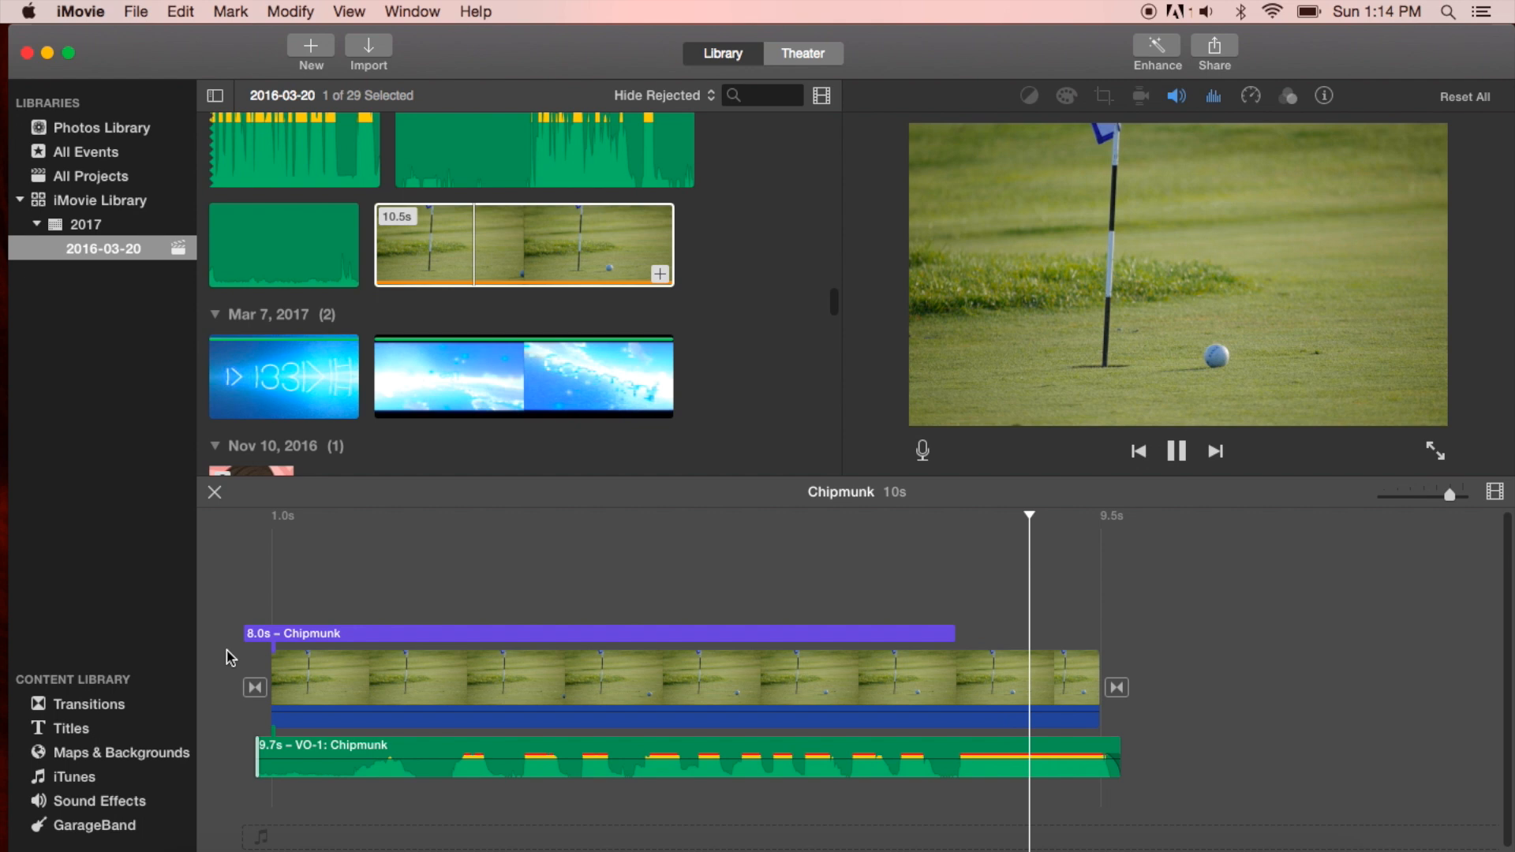
left_click(1175, 450)
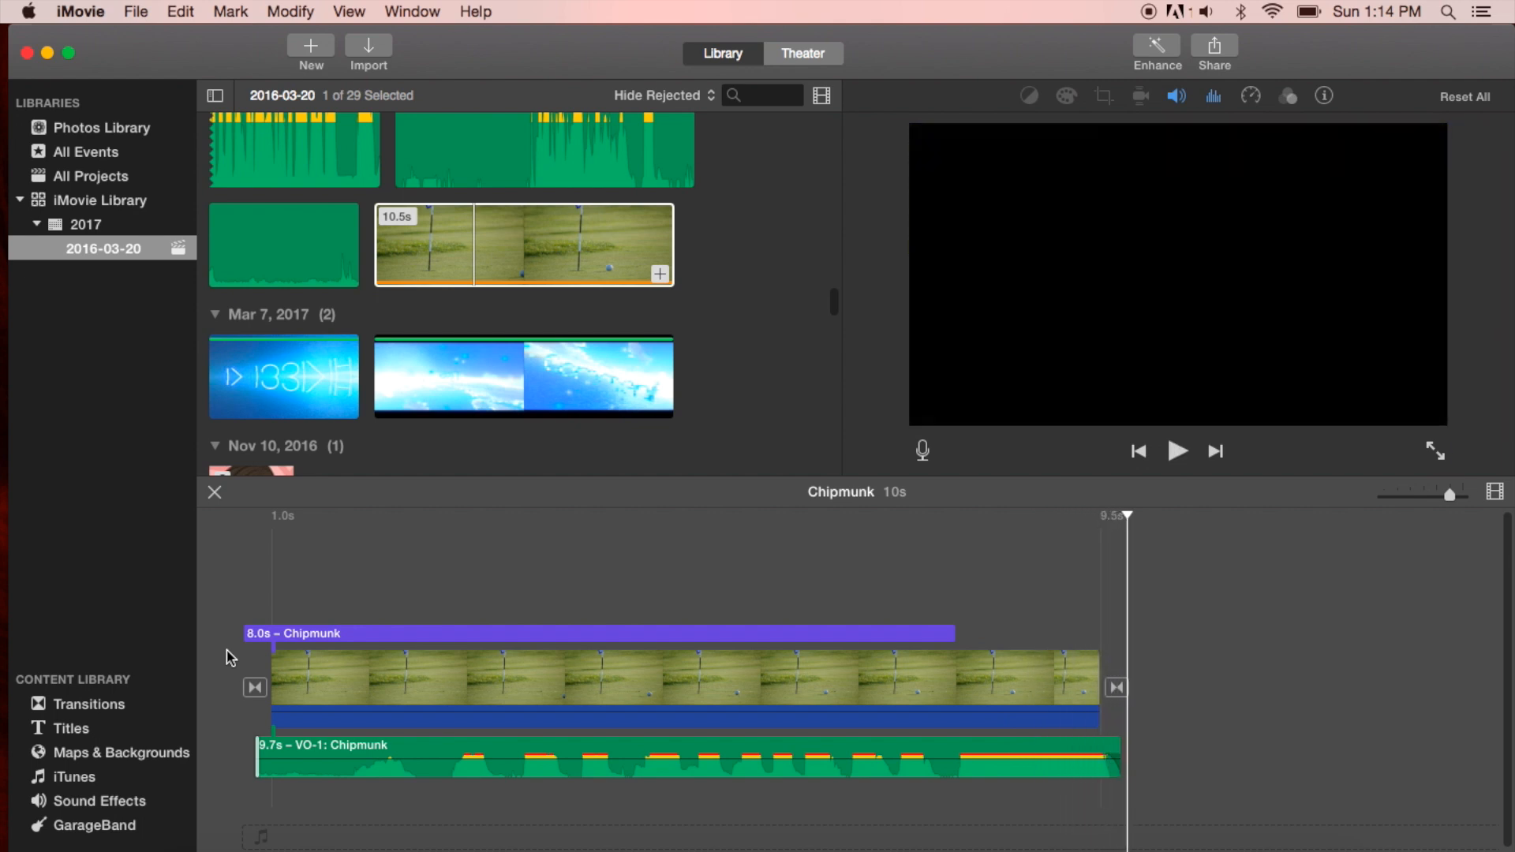
mouse_move(1225, 47)
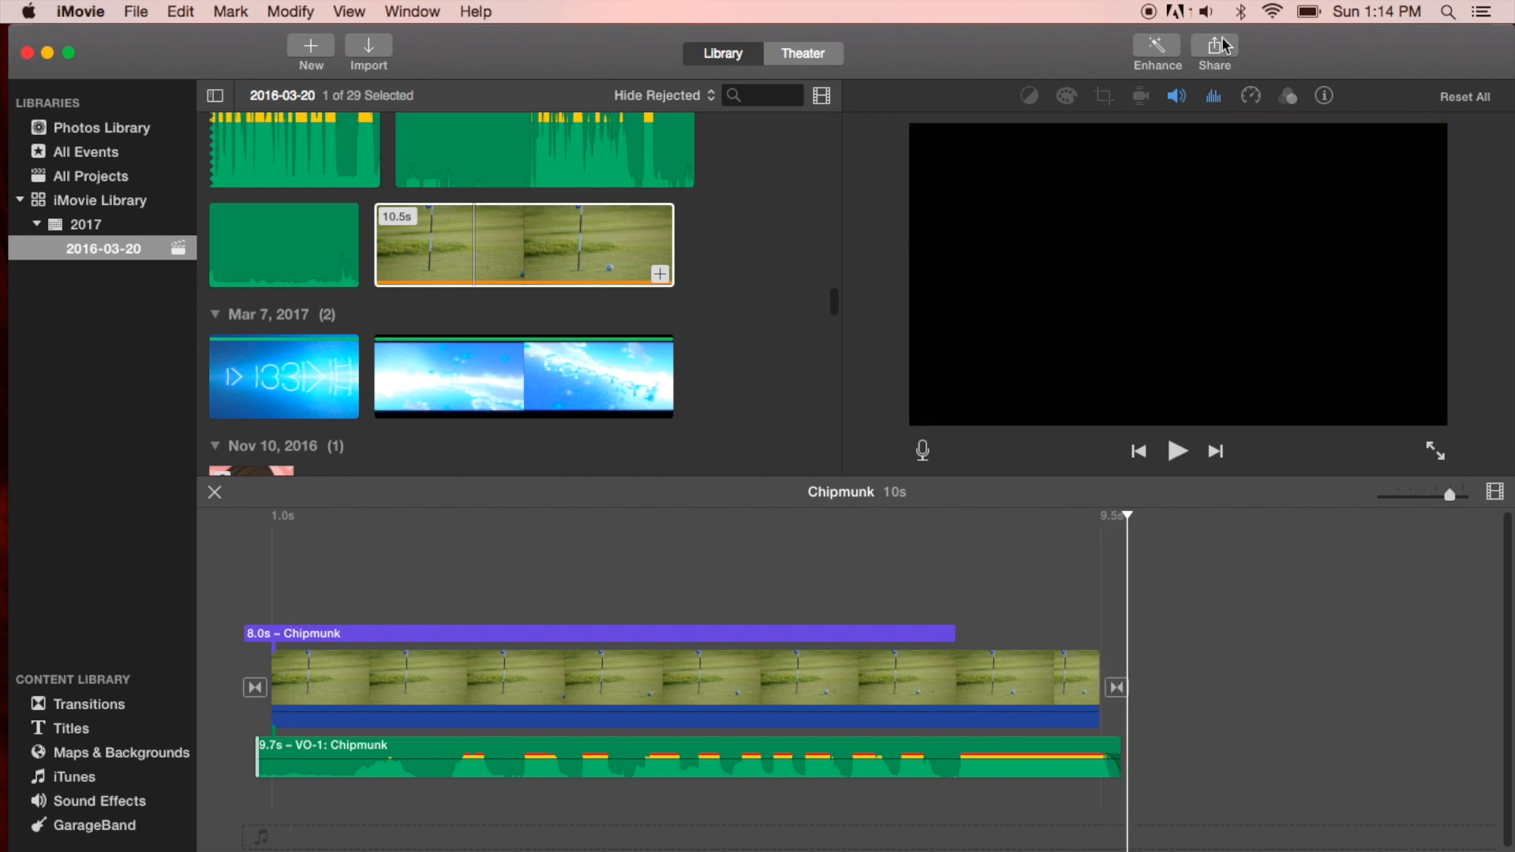
mouse_move(1268, 96)
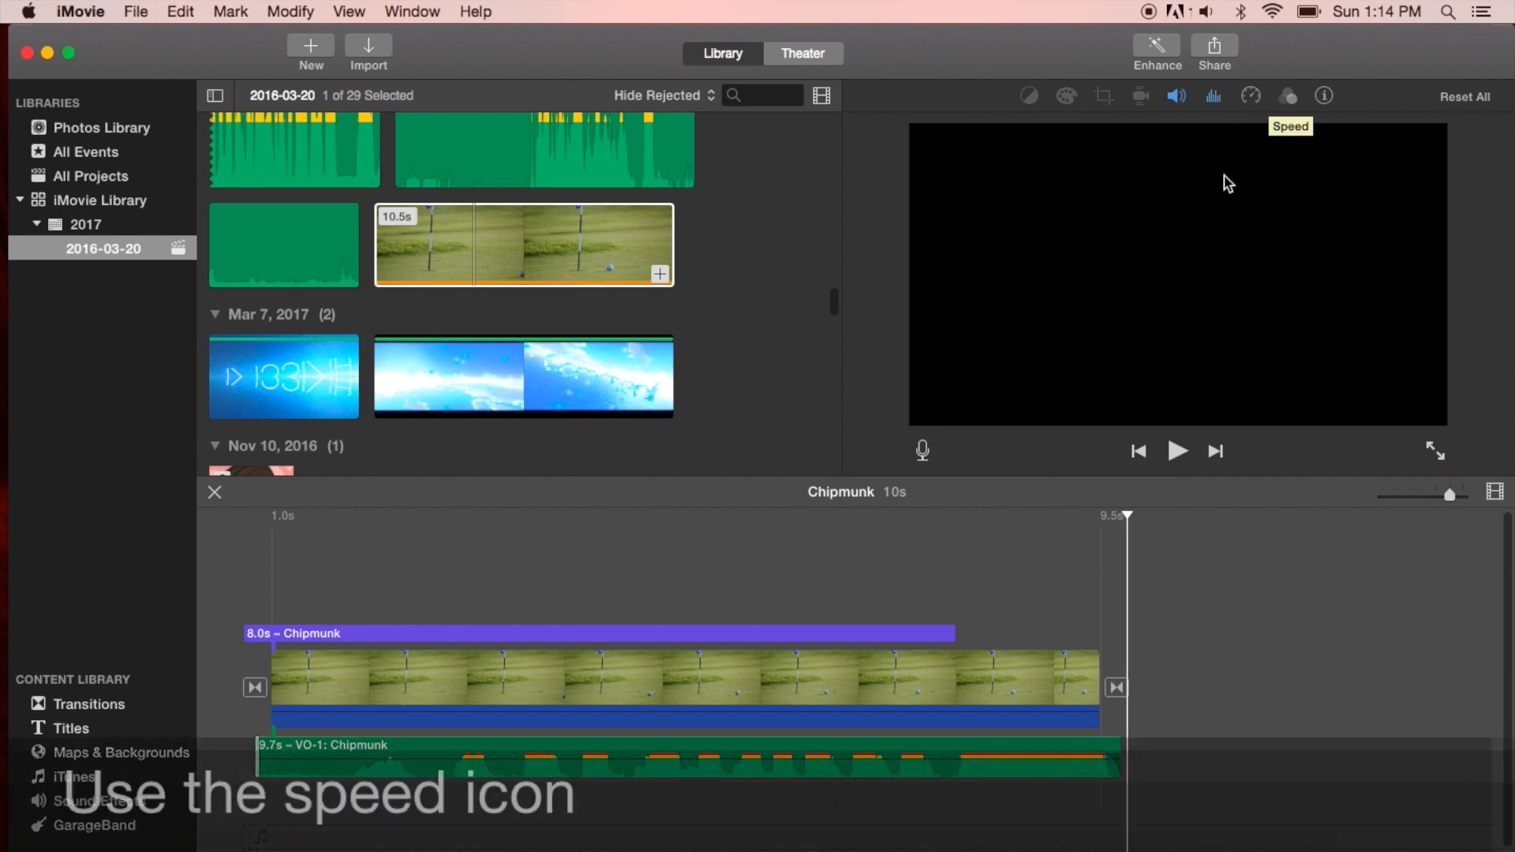
- Set the voiceover's speed to Fast and preview the sped-up playback
left_click(869, 757)
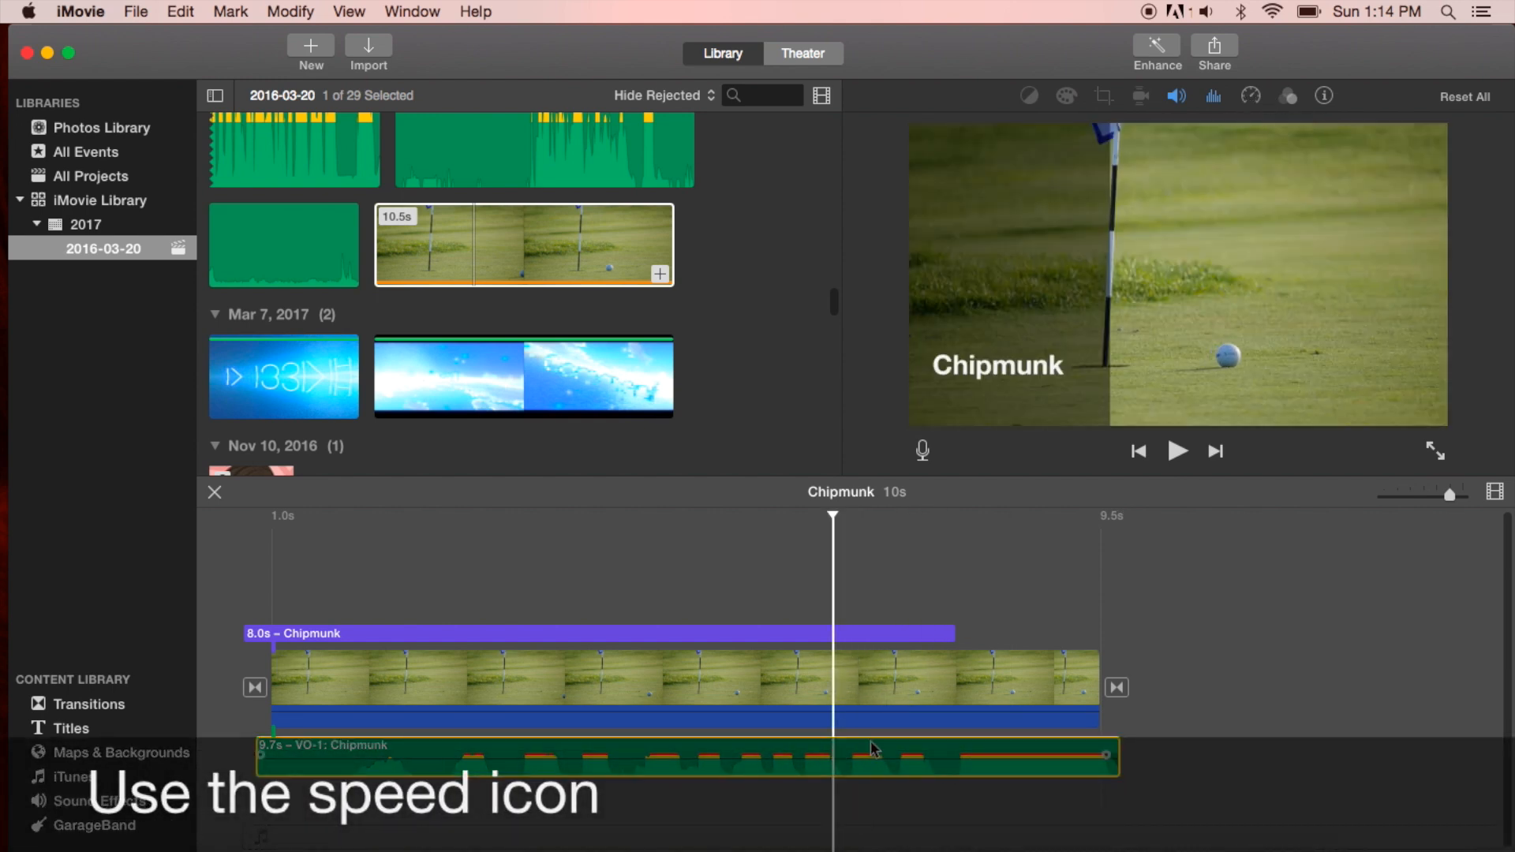
left_click(1250, 95)
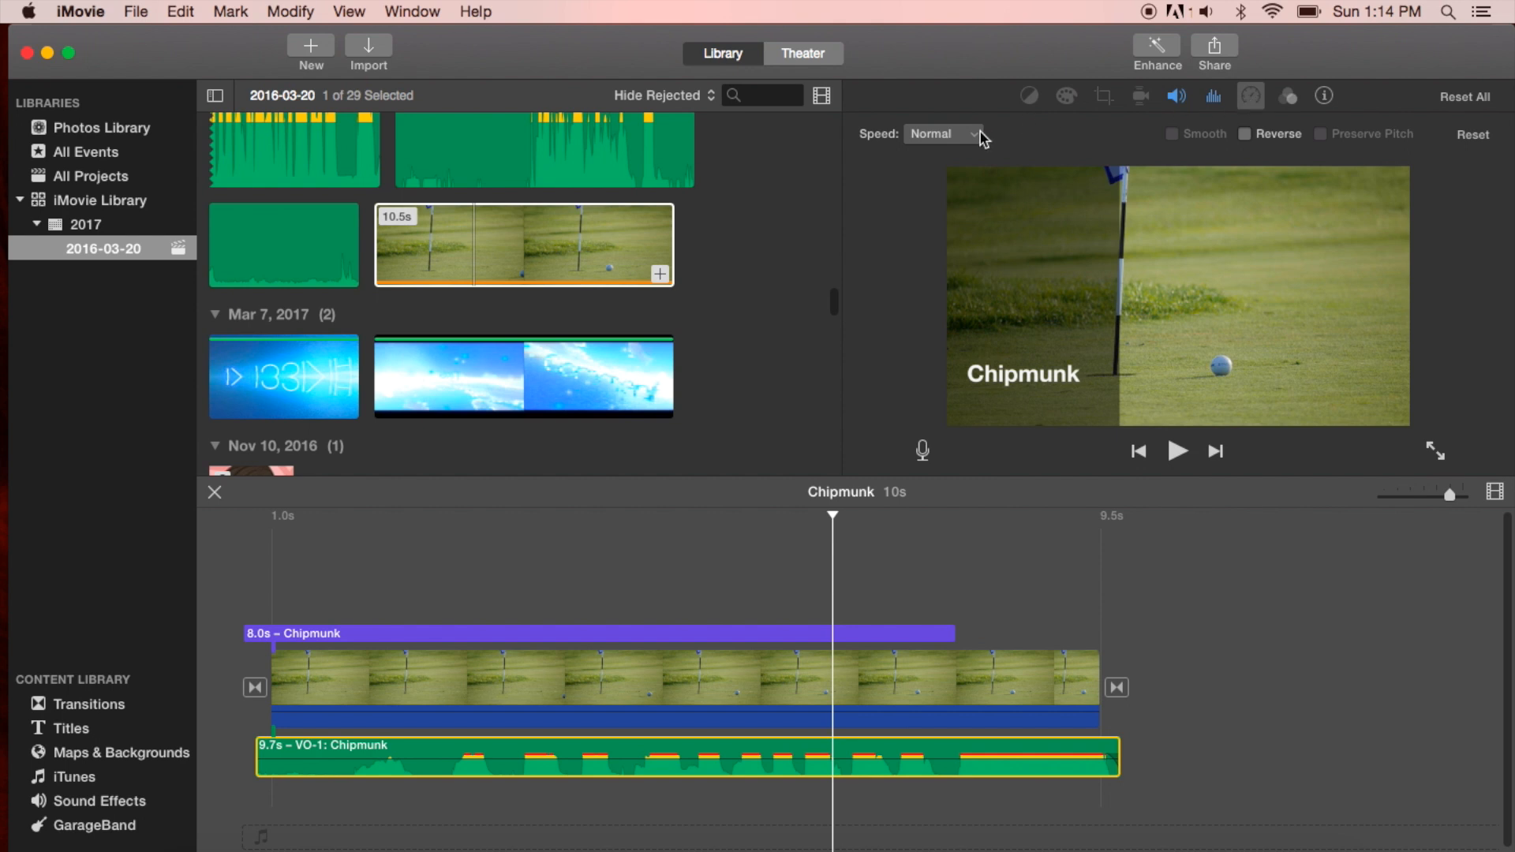
left_click(942, 133)
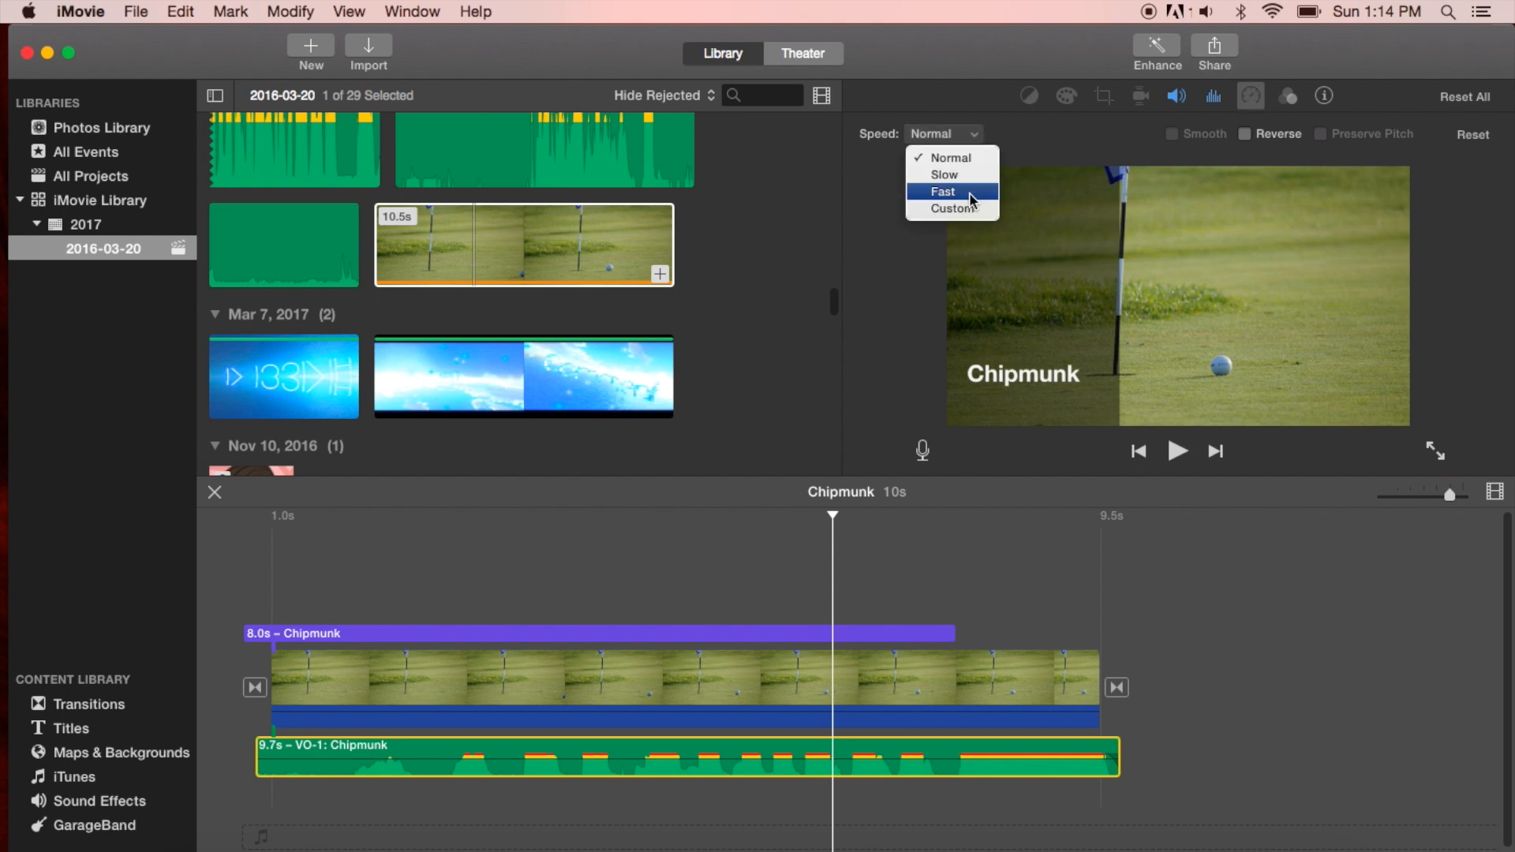
left_click(942, 190)
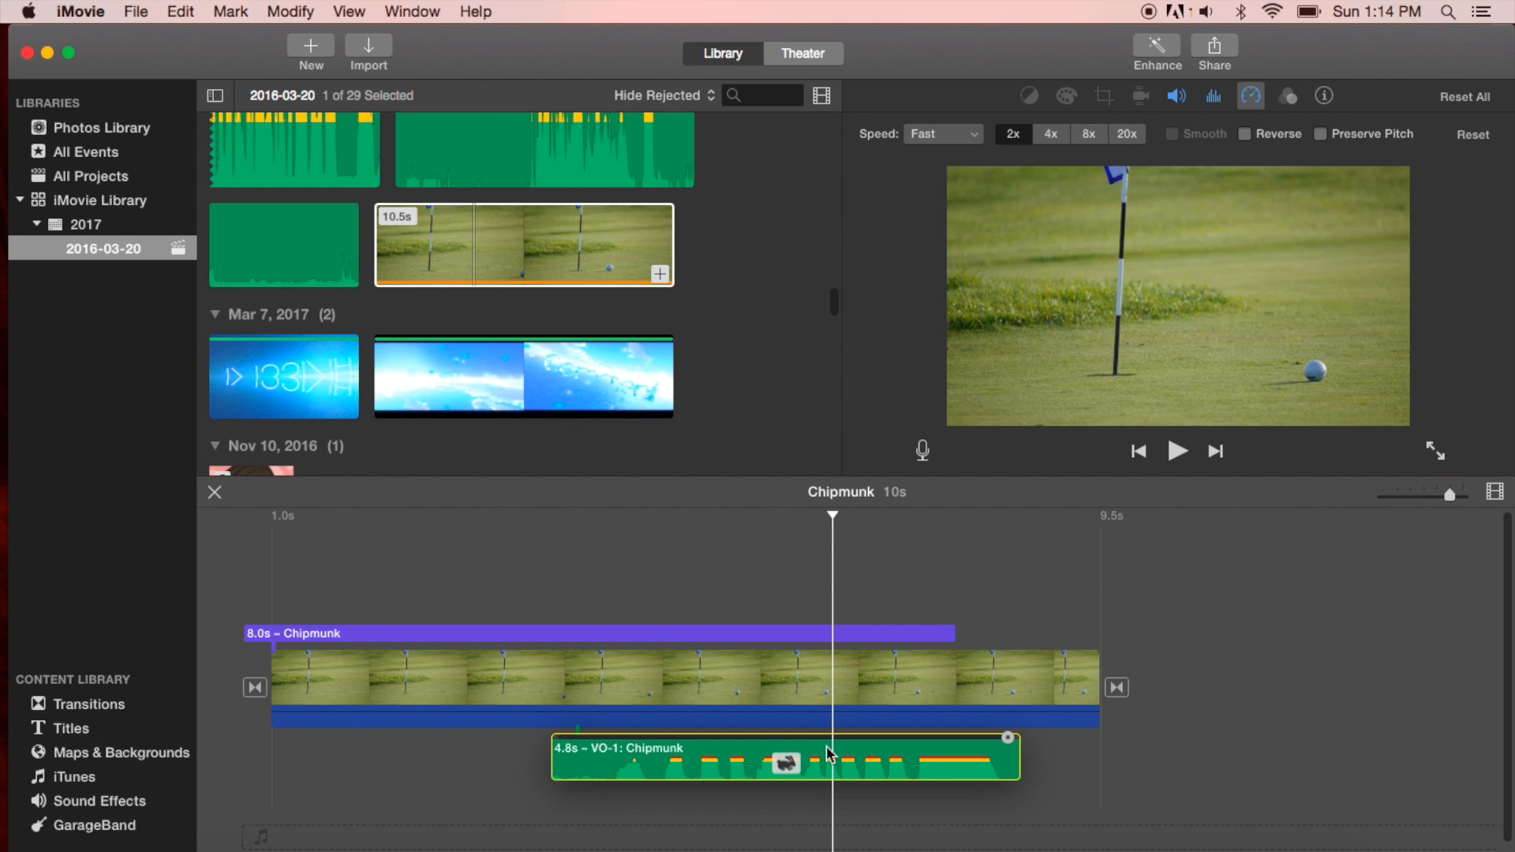
left_click(1176, 450)
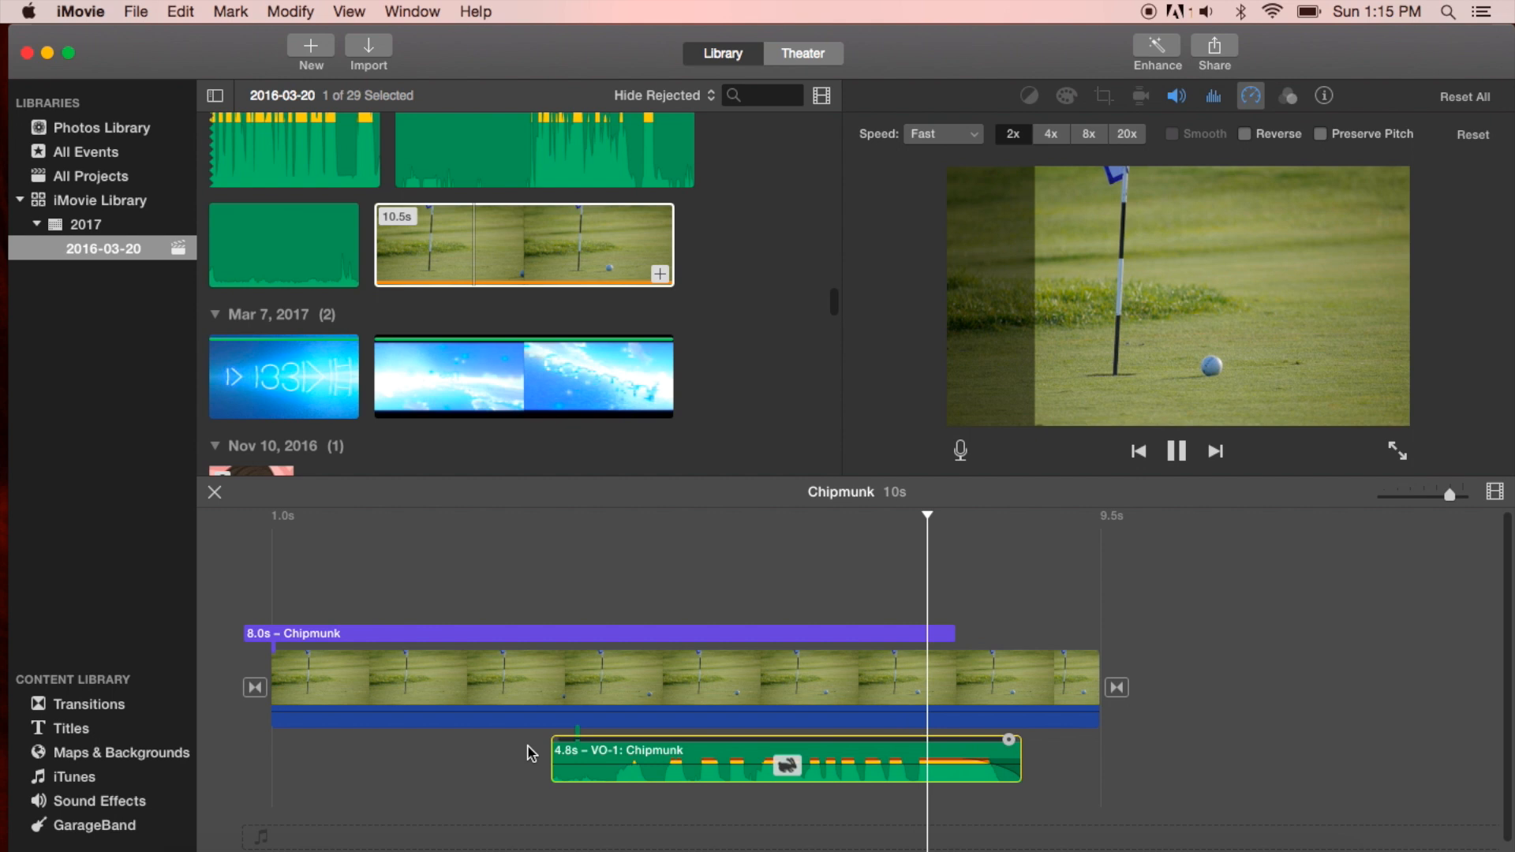
left_click(1175, 450)
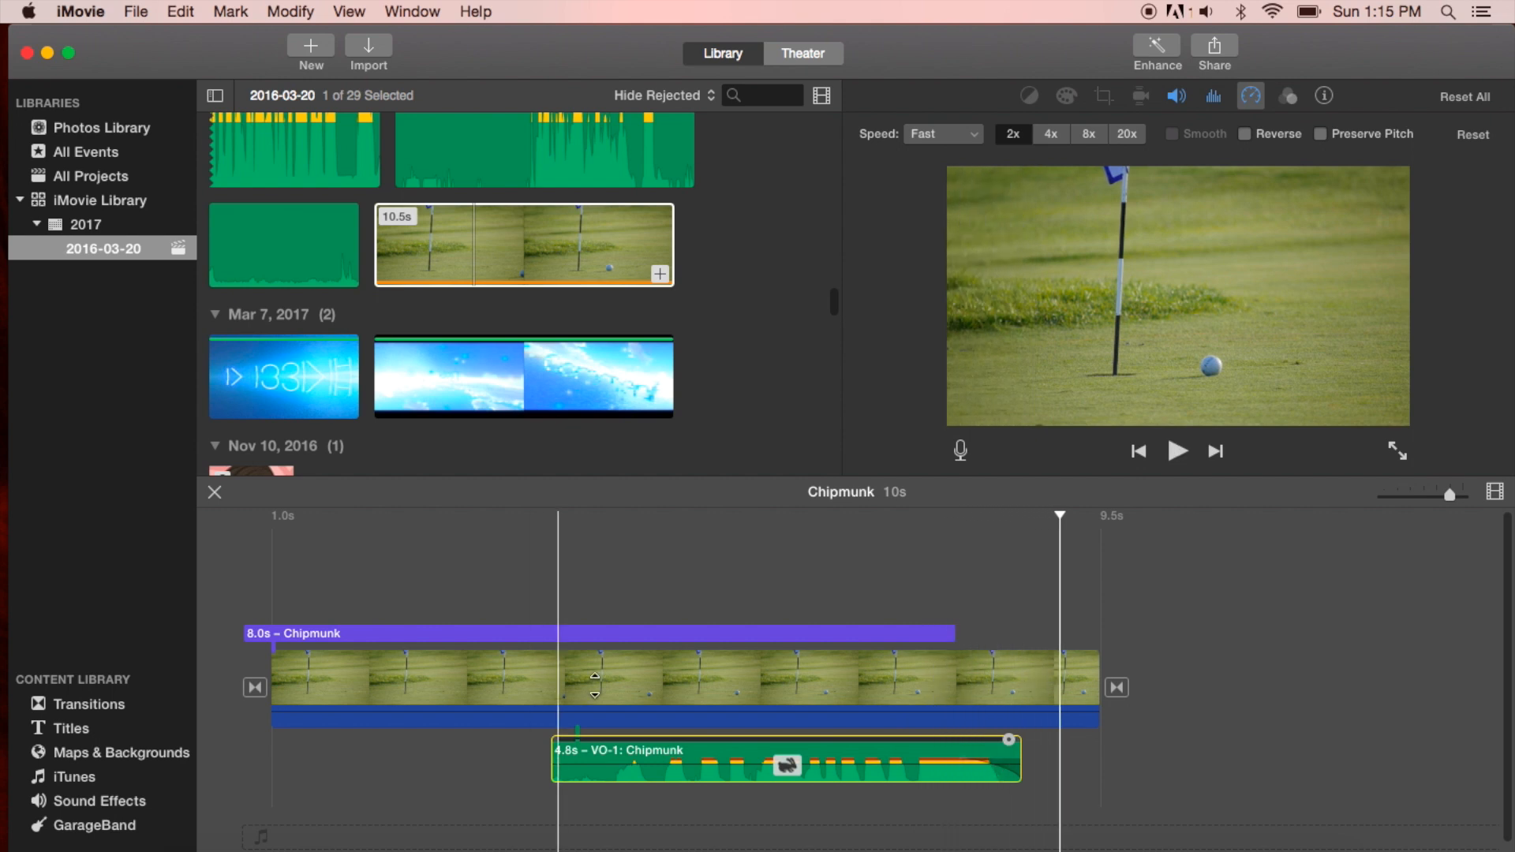
- Undo the speed adjustment, restoring the voiceover's normal 9.7-second length
left_click(719, 749)
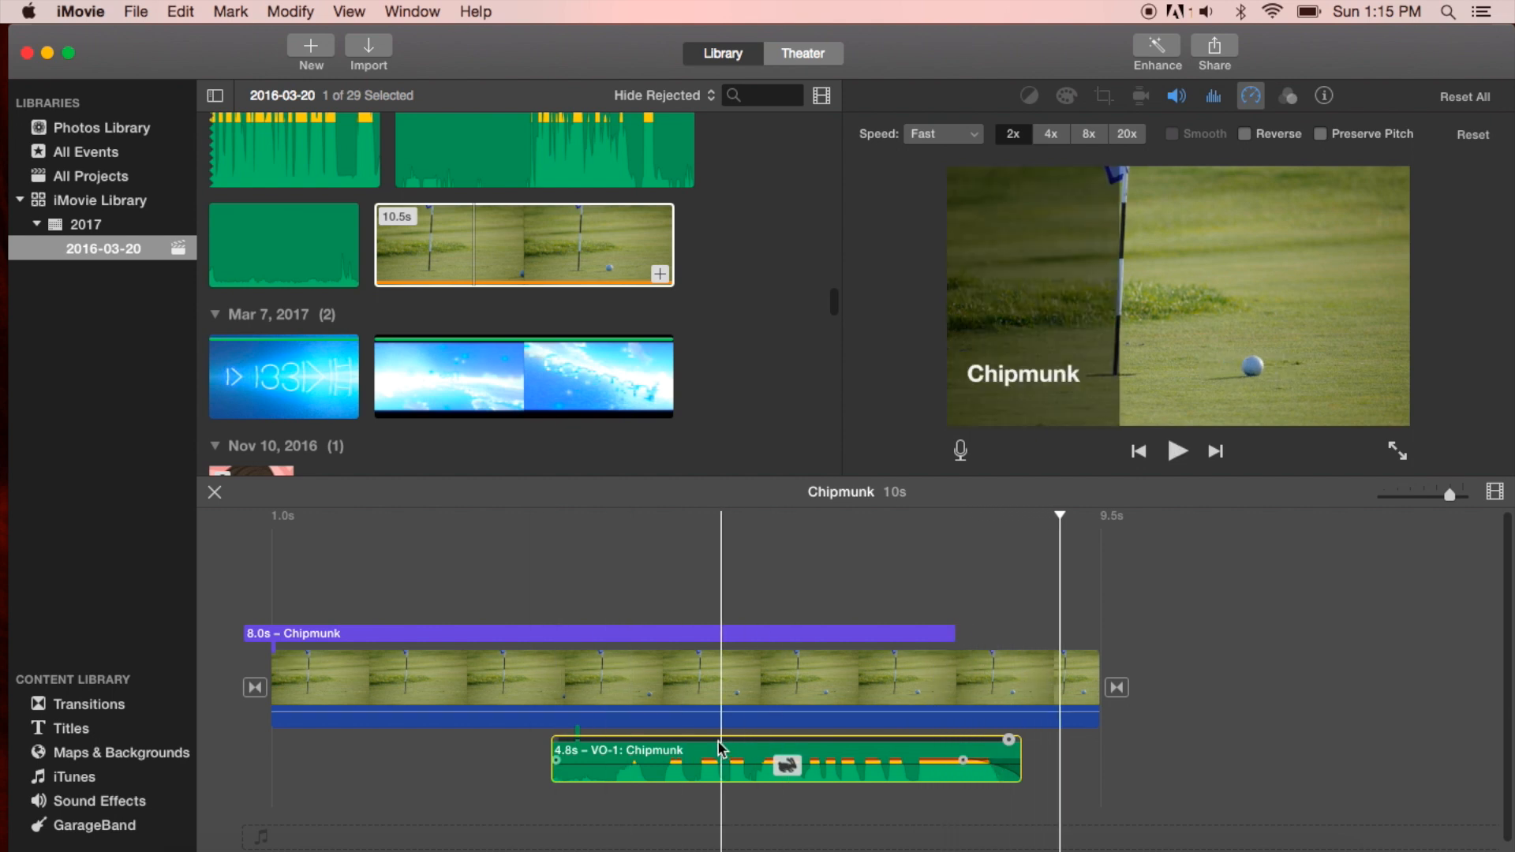
left_click(180, 10)
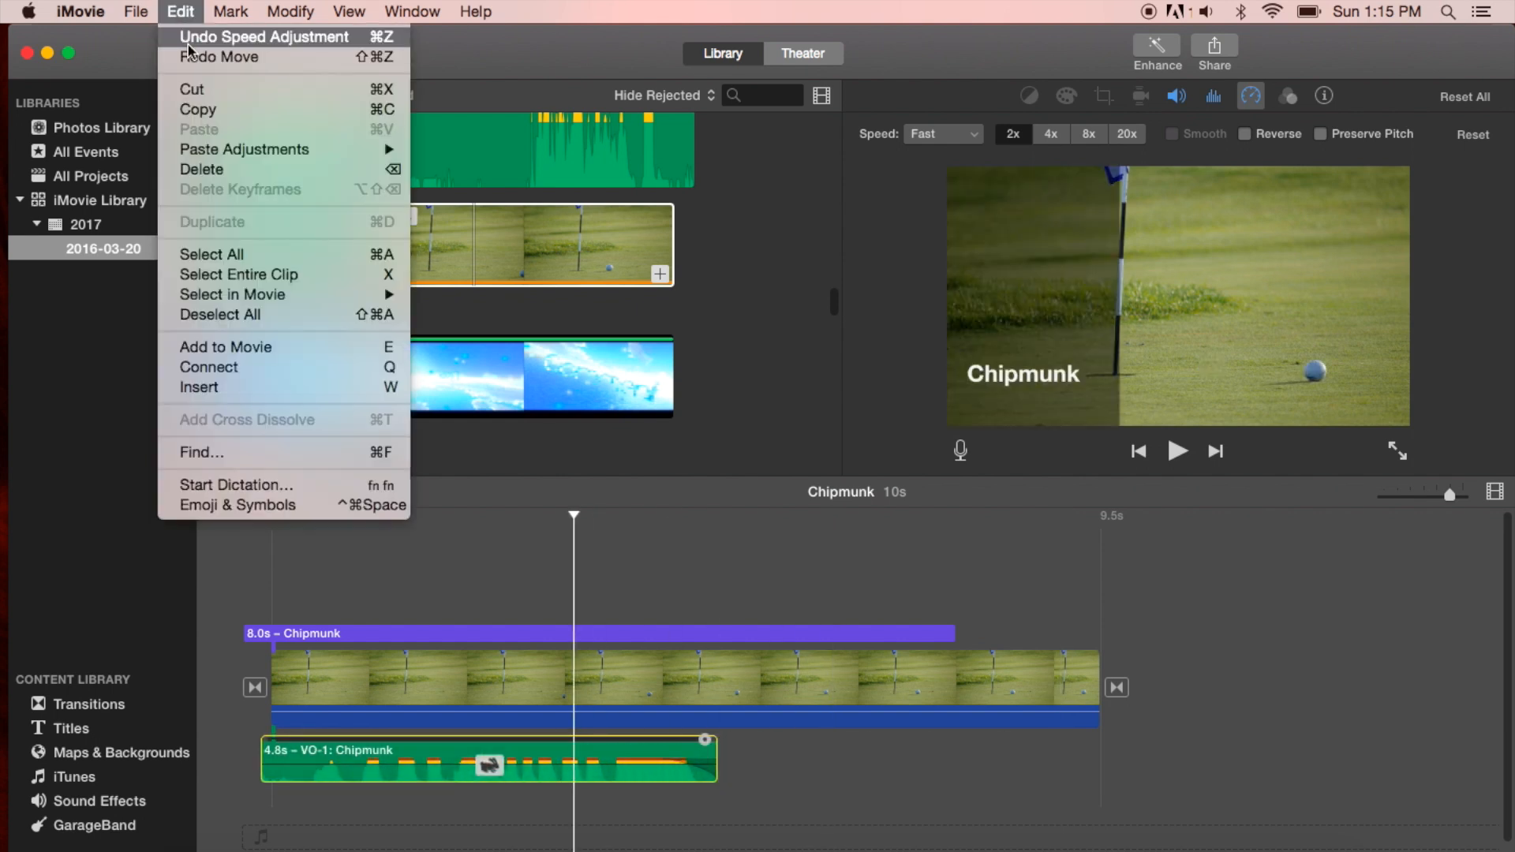
left_click(264, 37)
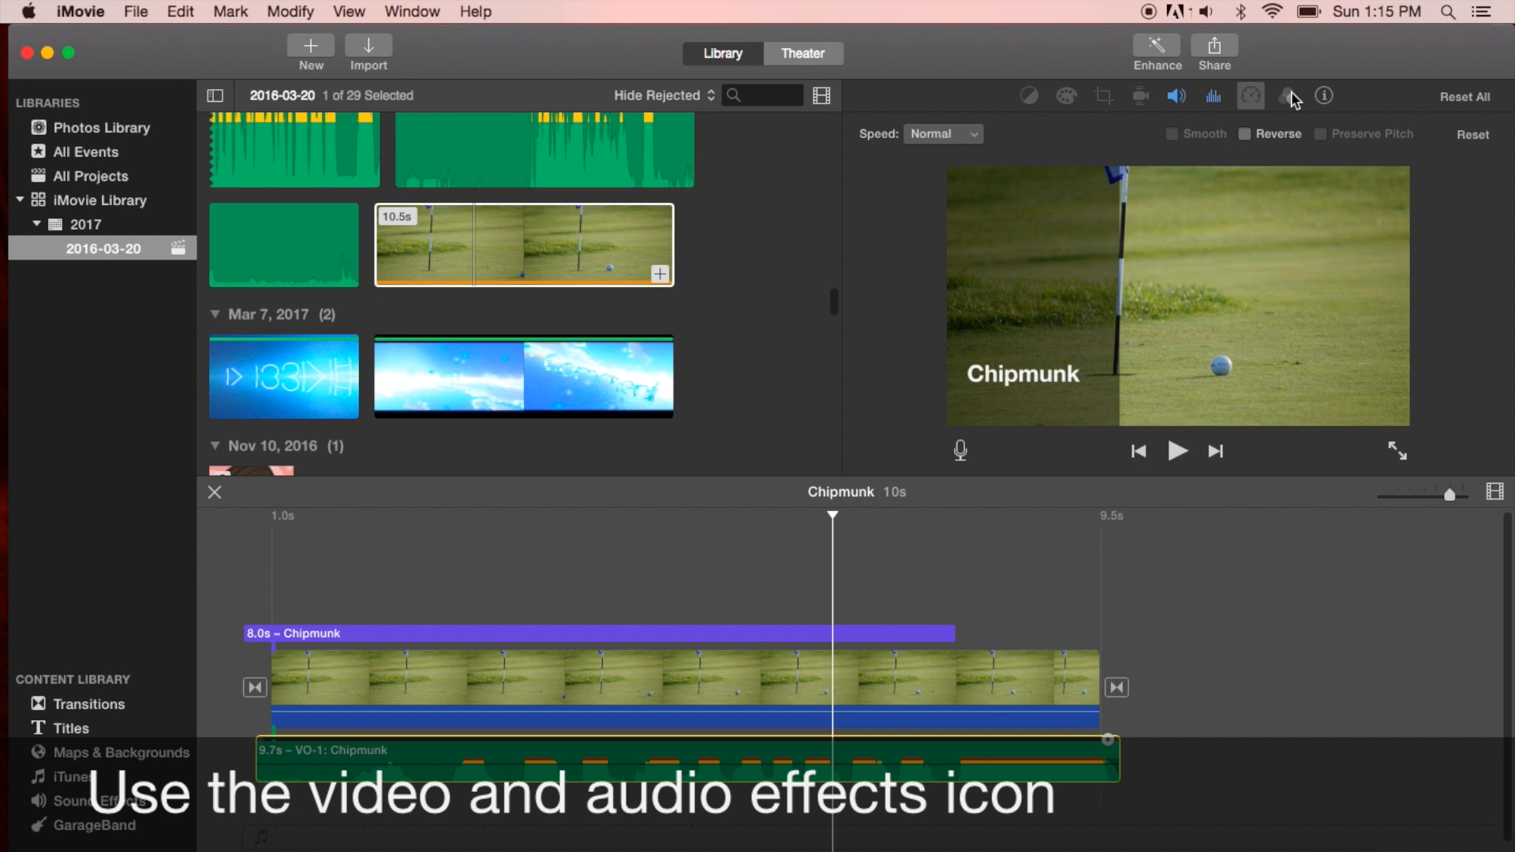
mouse_move(1294, 95)
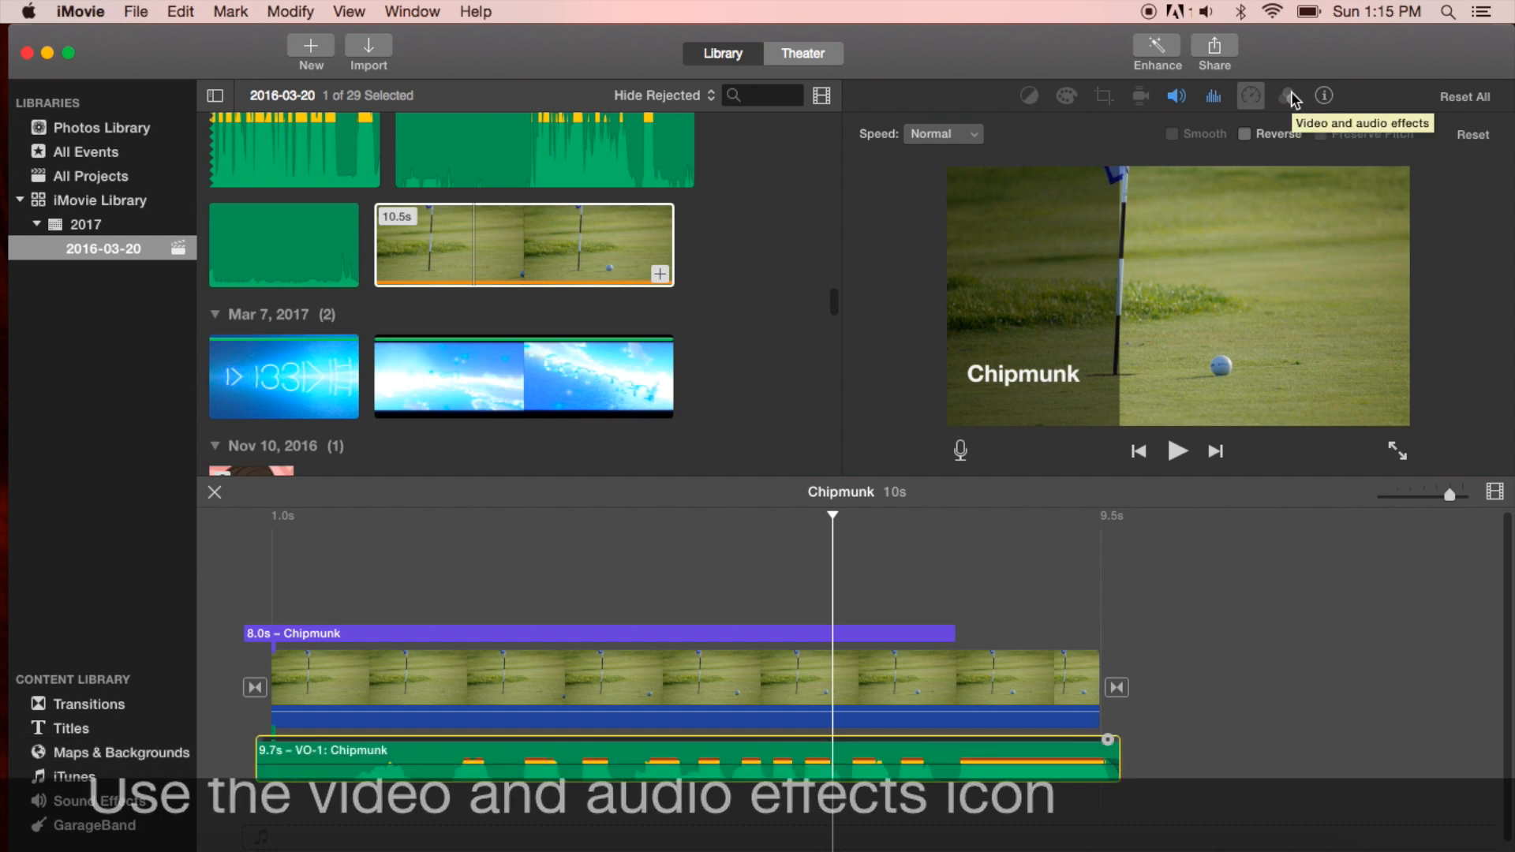
left_click(1286, 95)
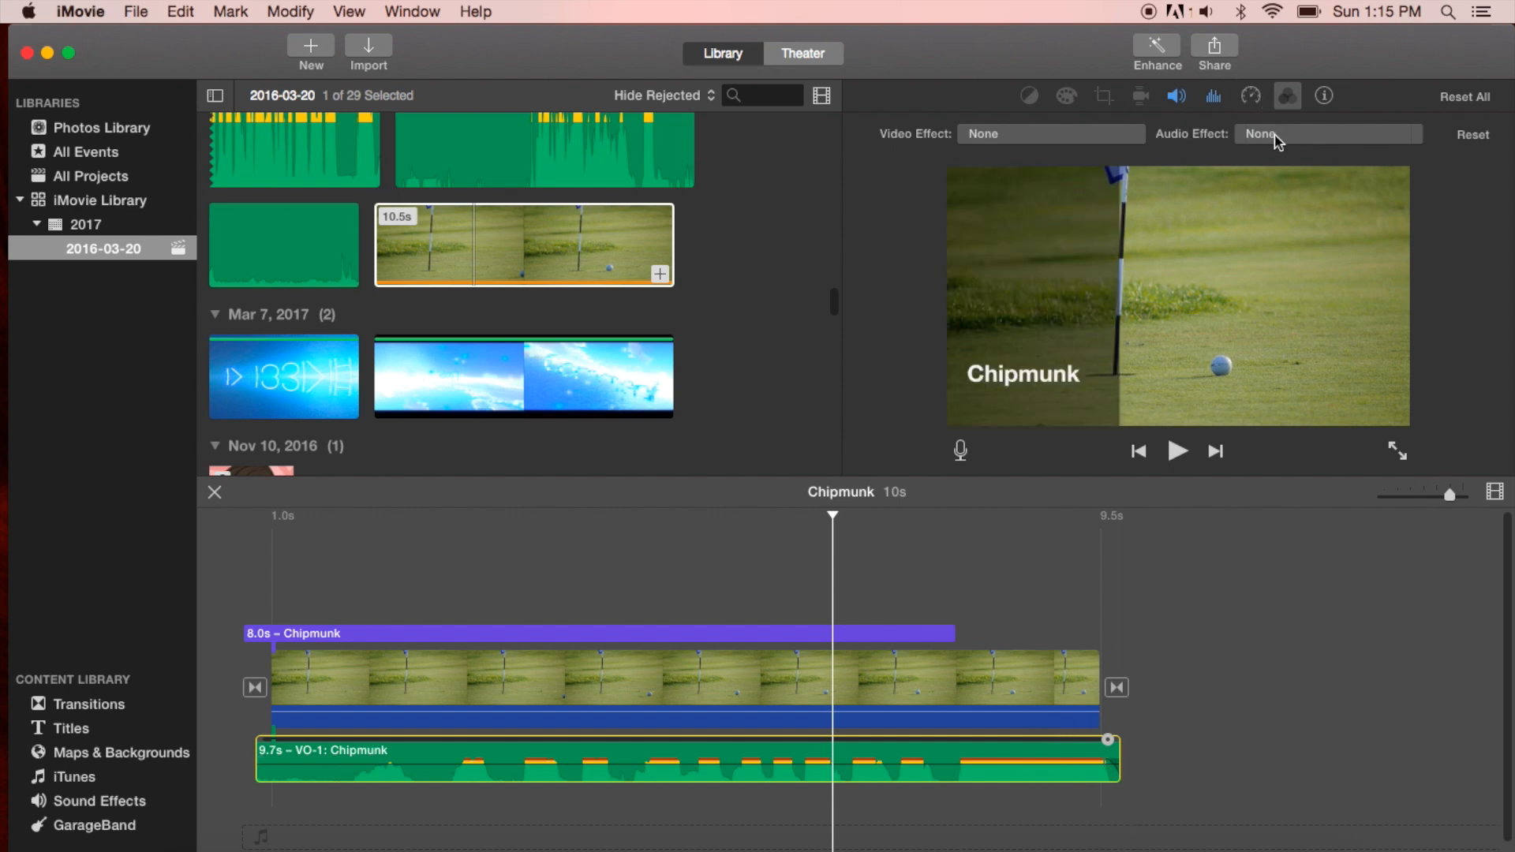
- Apply the Pitch Up 1 audio effect to the voiceover and play the movie
left_click(1324, 133)
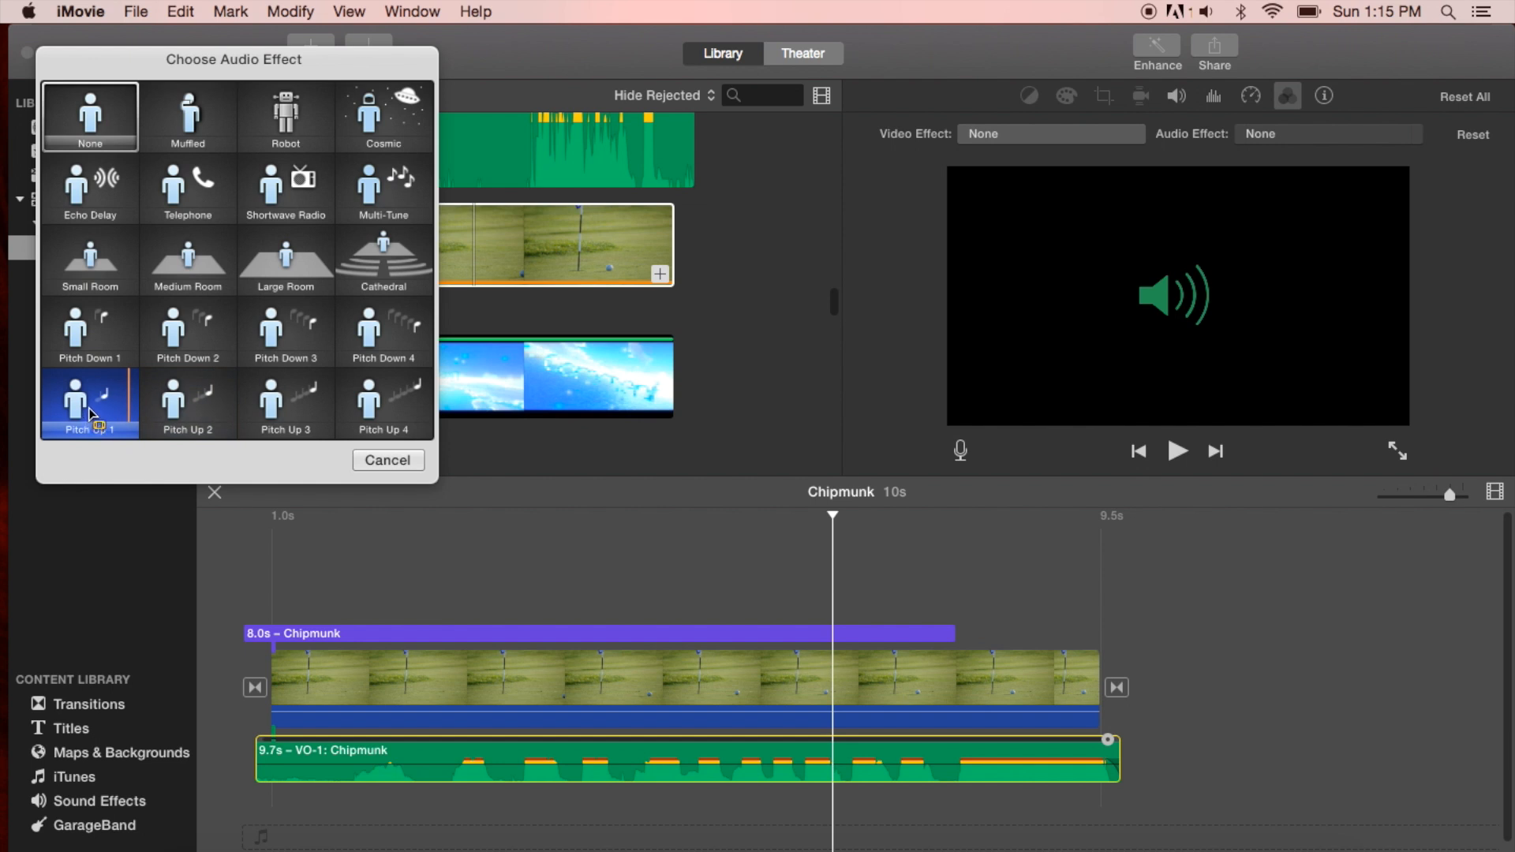
mouse_move(92, 409)
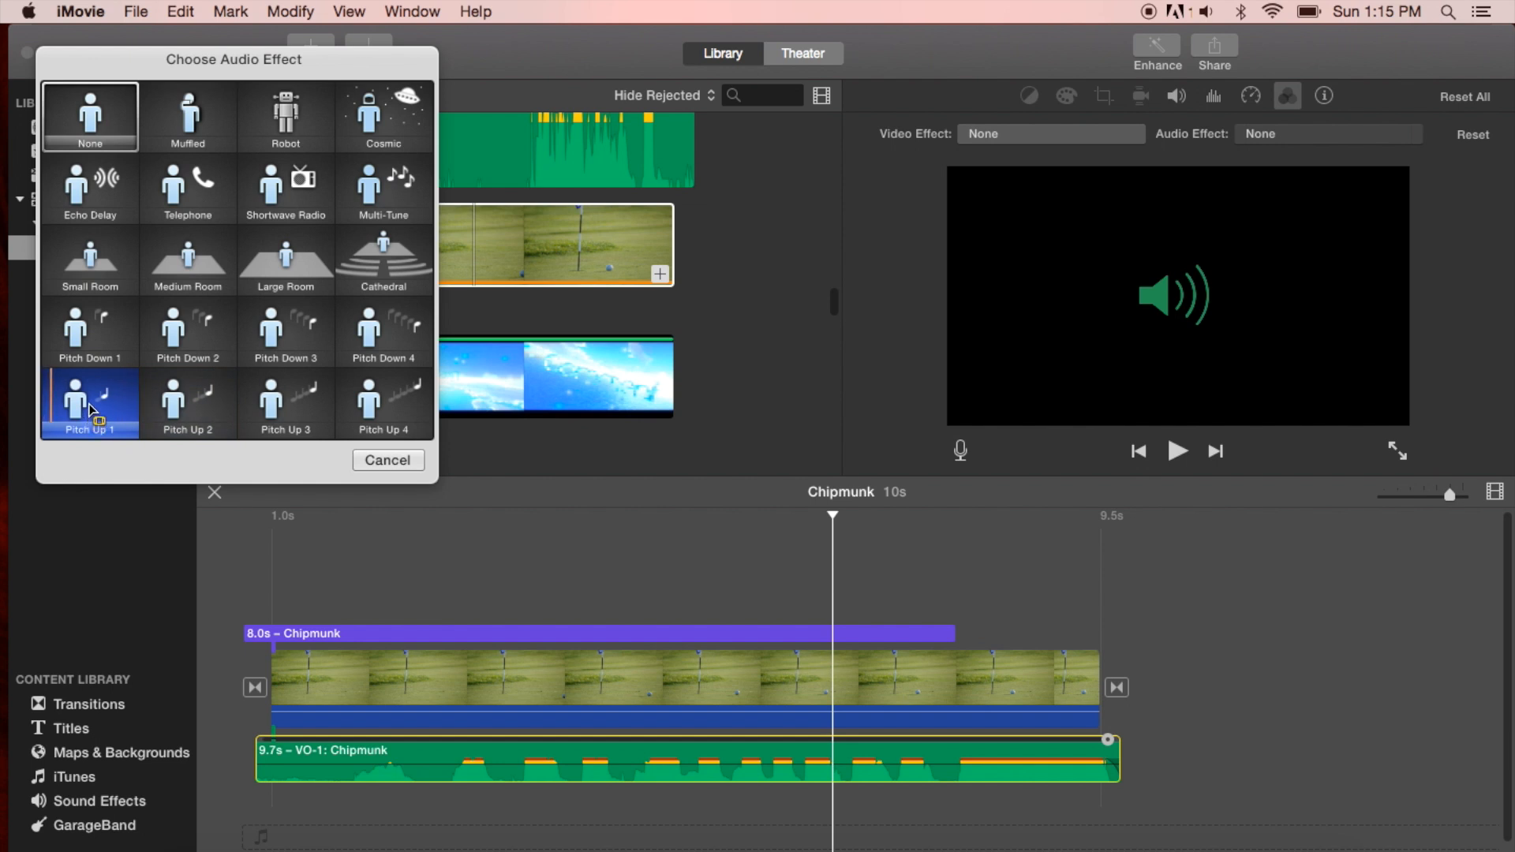
left_click(90, 396)
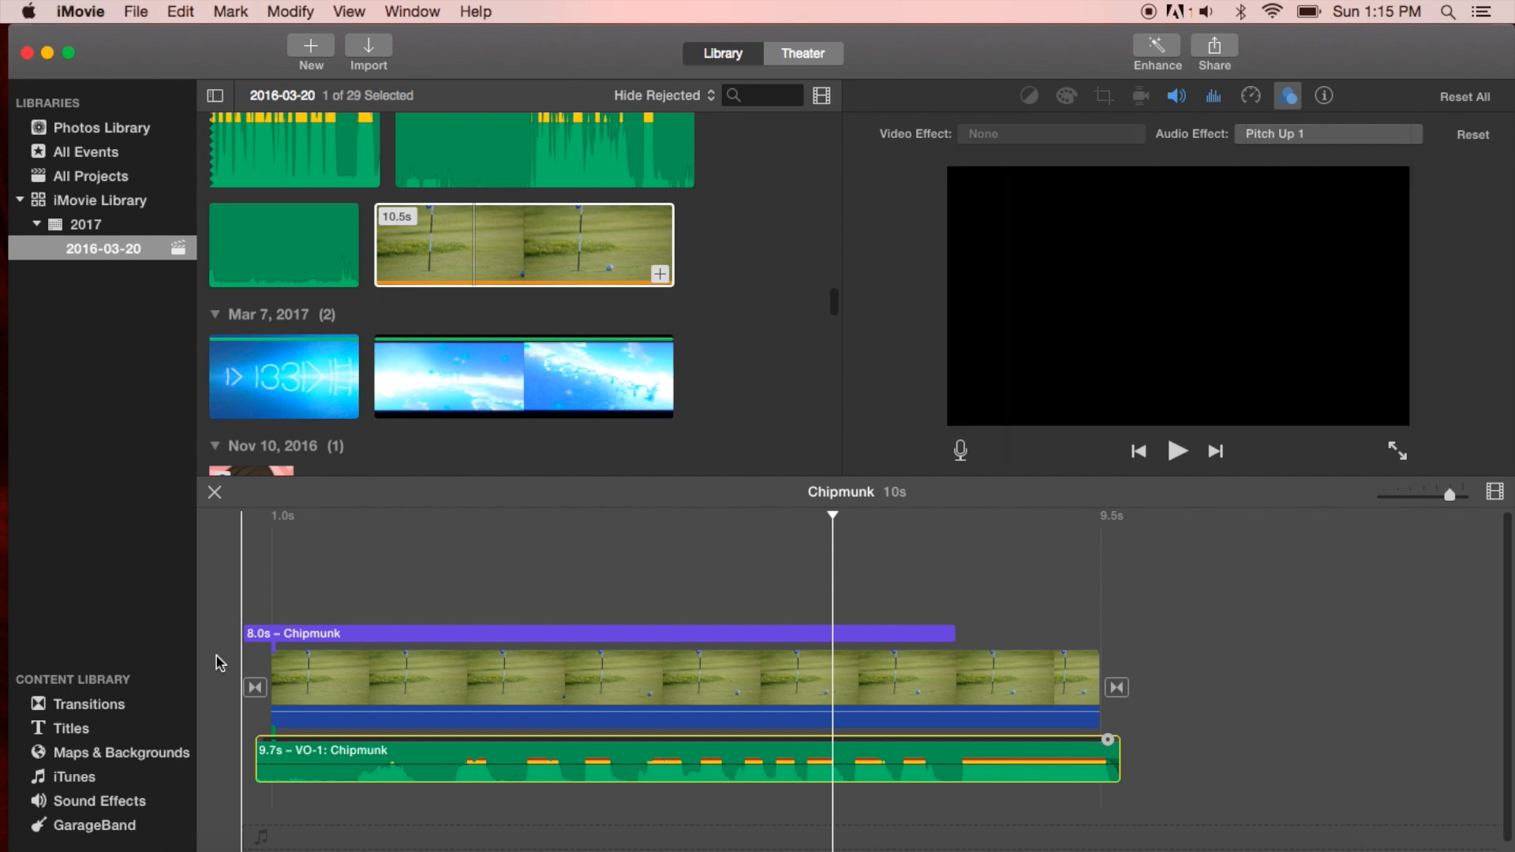
left_click(1176, 450)
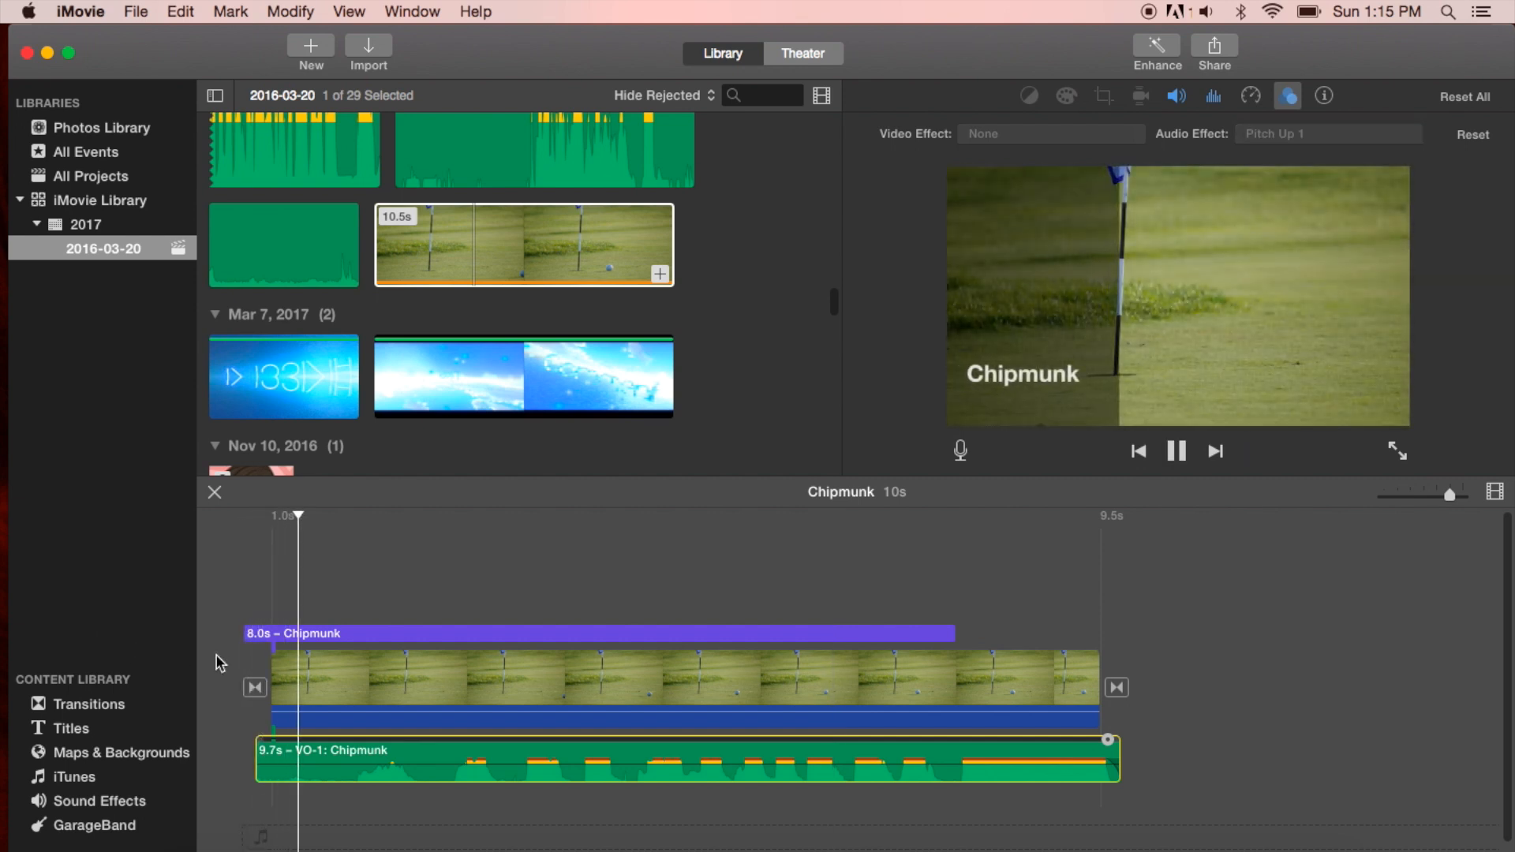